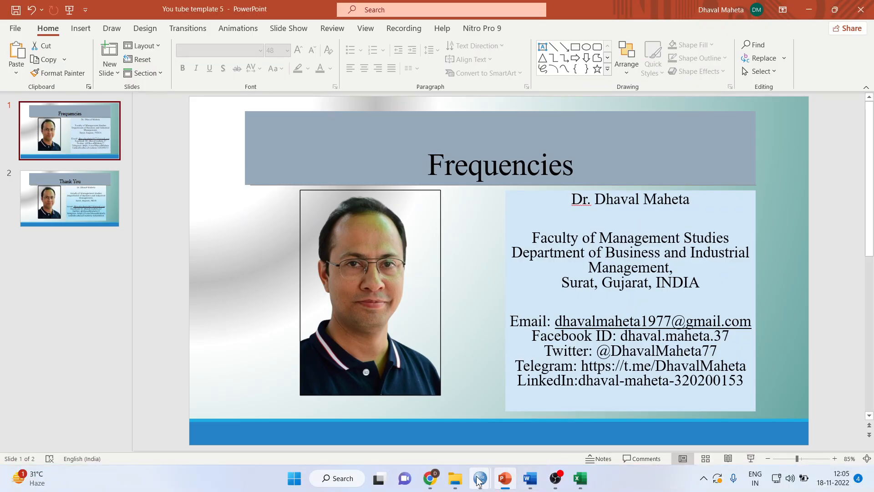
Close the earlier SPSS Output Viewer without saving, leaving the employee data open.
{"action": "left_click", "coordinate": [478, 478]}
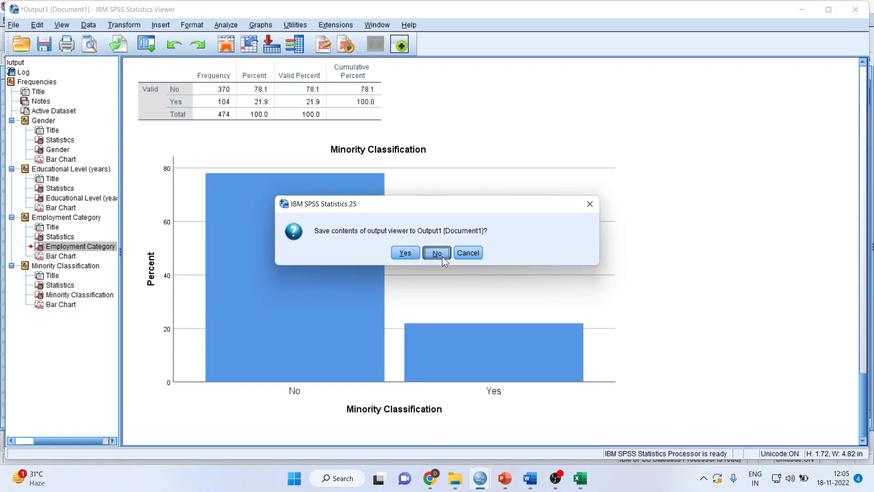
{"action": "left_click", "coordinate": [436, 252]}
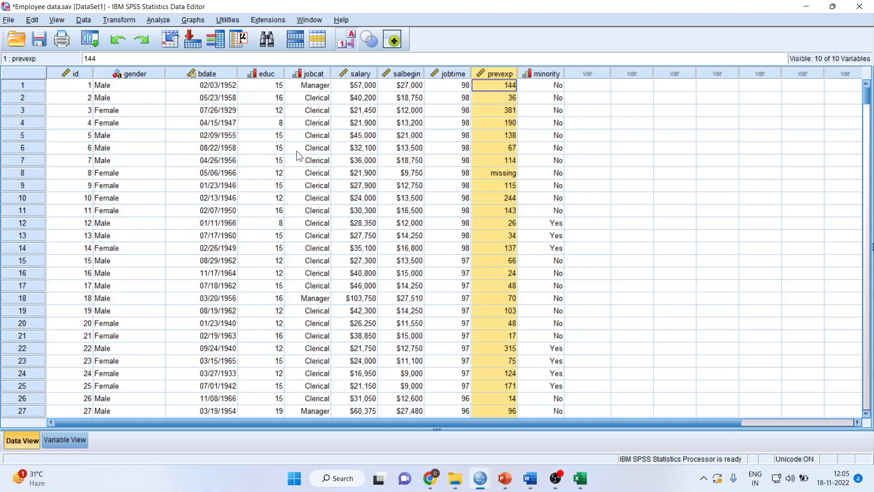
{"action": "mouse_move", "coordinate": [129, 83]}
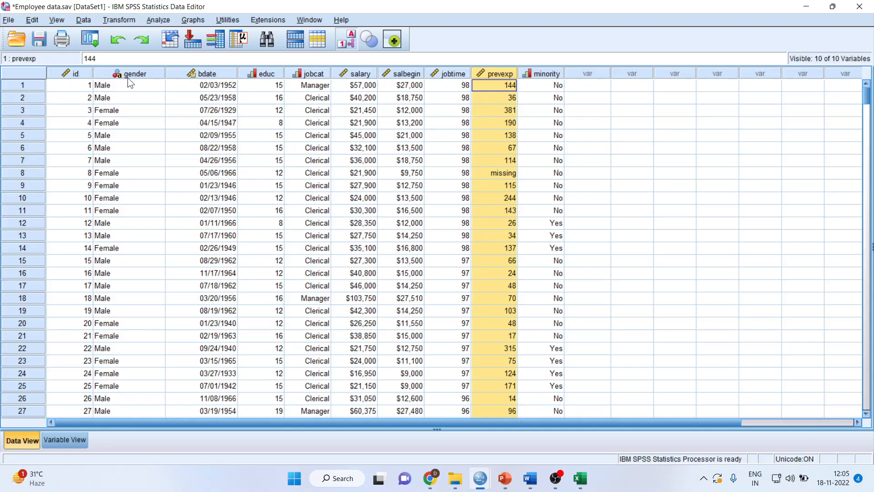
{"action": "mouse_move", "coordinate": [307, 75]}
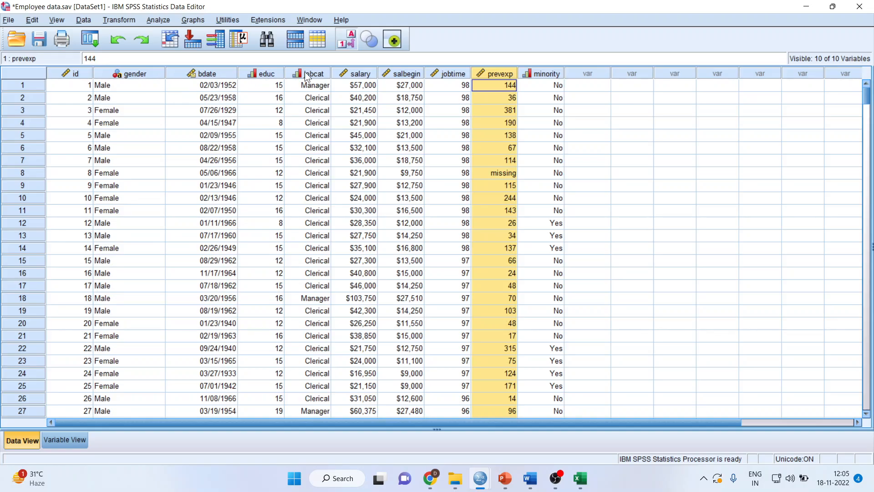
{"action": "mouse_move", "coordinate": [422, 82]}
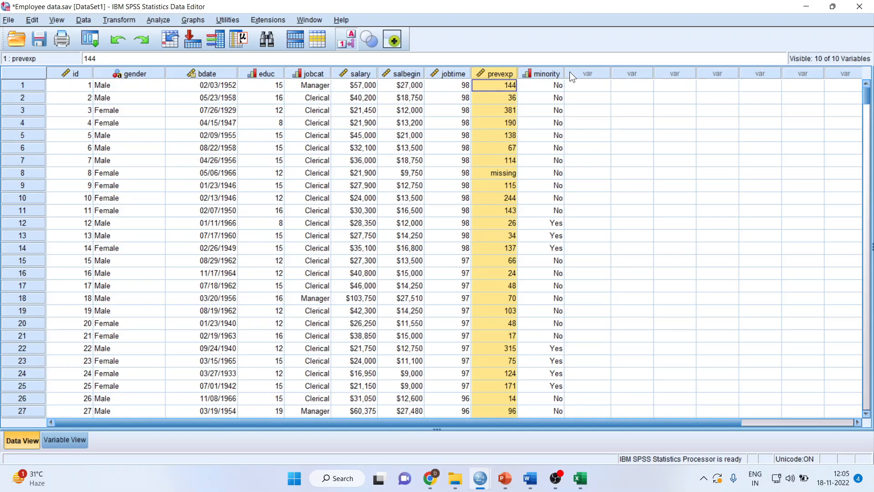
Switch the Data Editor to Variable View to show the variable definitions.
{"action": "left_click", "coordinate": [63, 440]}
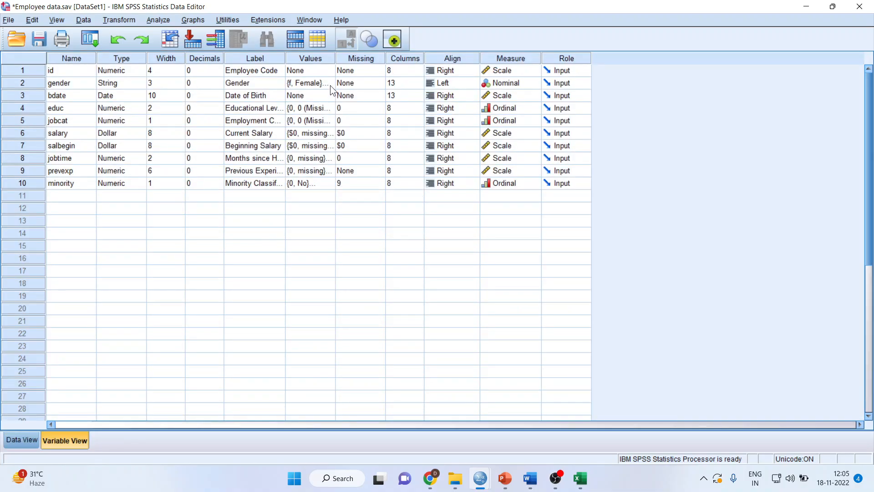
{"action": "left_click", "coordinate": [310, 83]}
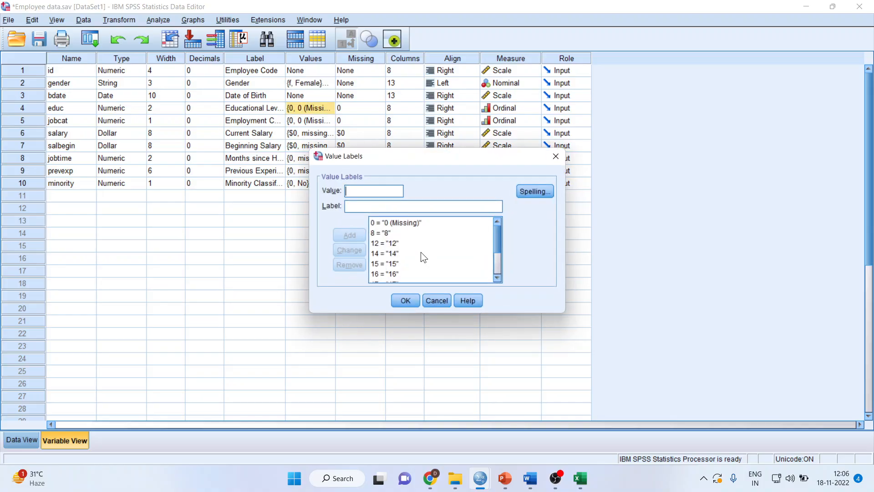
{"action": "mouse_move", "coordinate": [410, 254]}
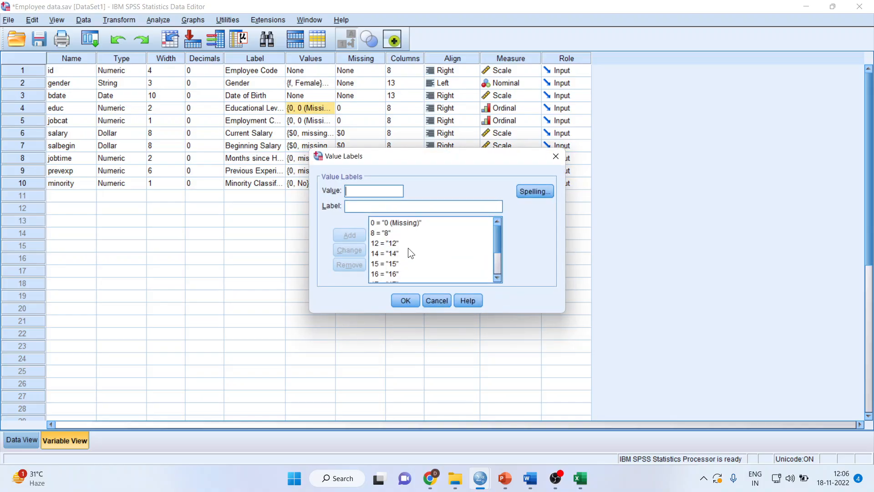
{"action": "left_click", "coordinate": [384, 254]}
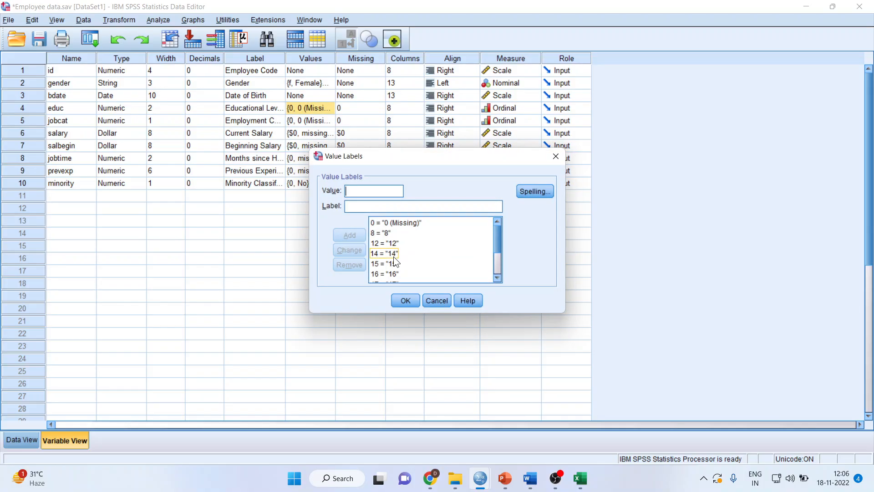
{"action": "left_click", "coordinate": [383, 243]}
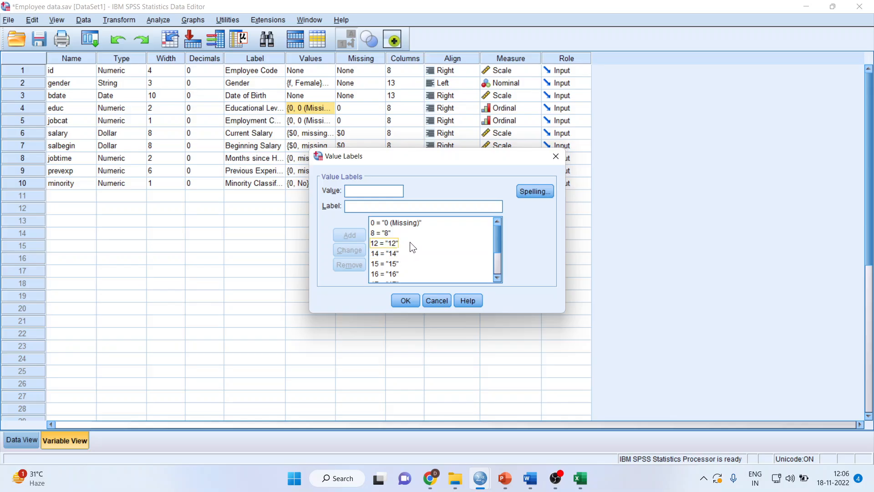
{"action": "left_click", "coordinate": [384, 254]}
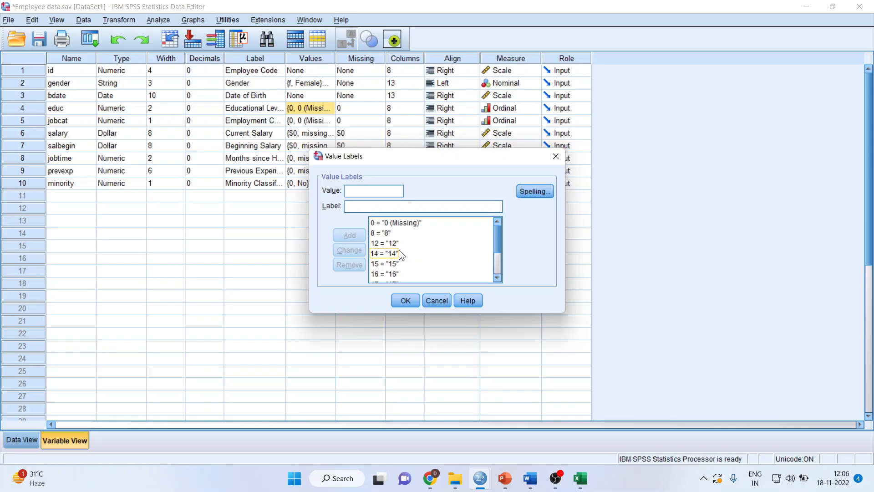
{"action": "left_click", "coordinate": [384, 254]}
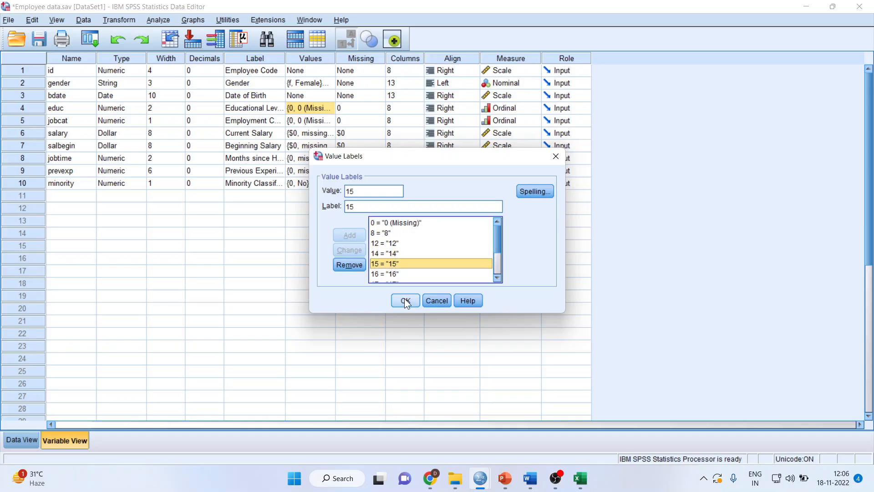
{"action": "left_click", "coordinate": [403, 301]}
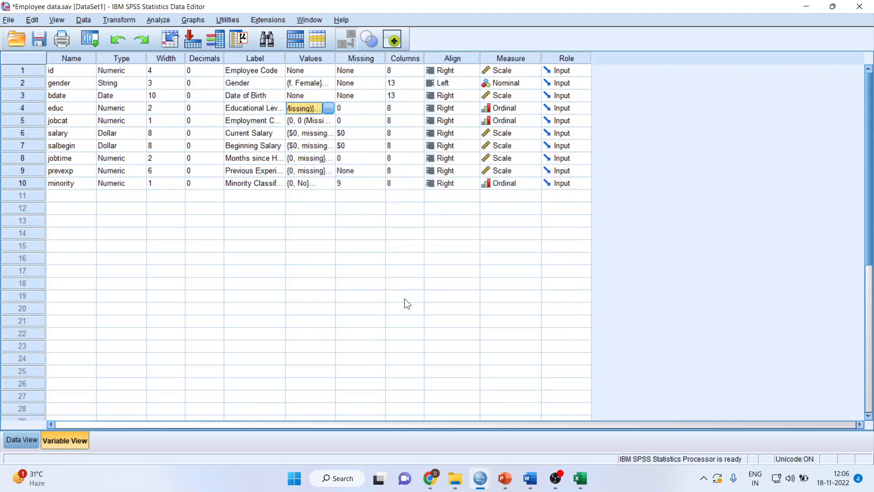
{"action": "mouse_move", "coordinate": [399, 273]}
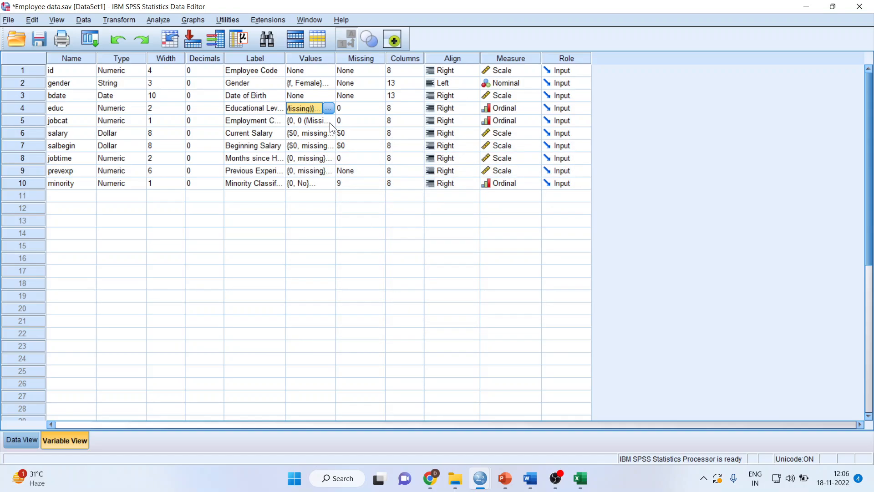
{"action": "left_click", "coordinate": [329, 120]}
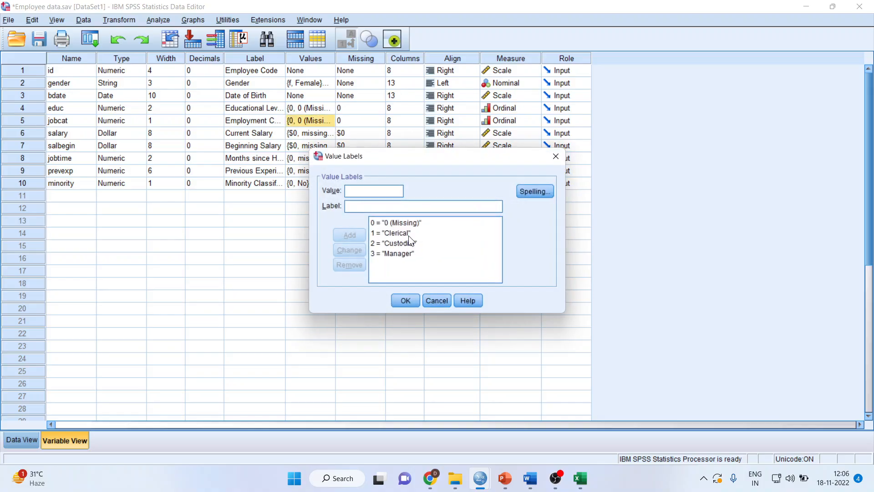
{"action": "left_click", "coordinate": [391, 253]}
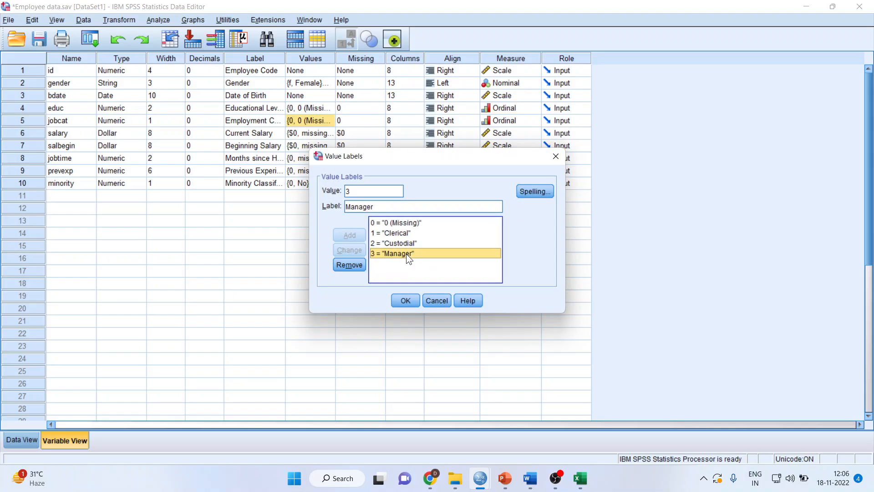
{"action": "left_click", "coordinate": [405, 300]}
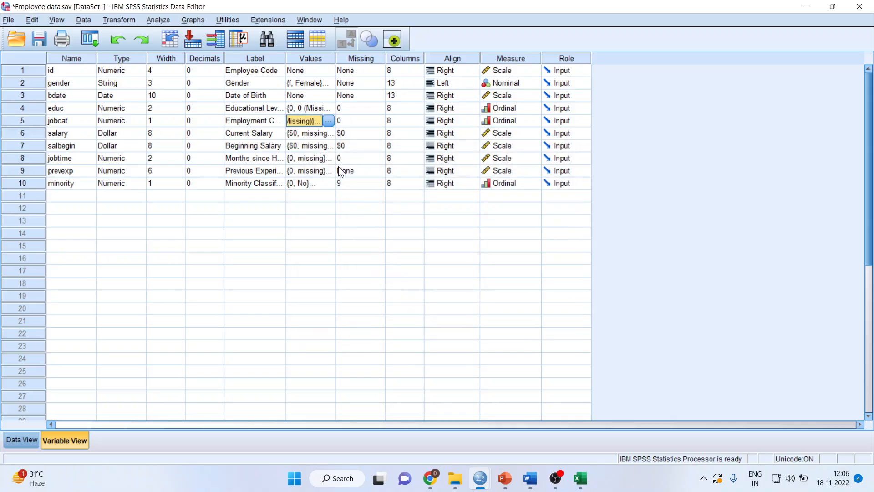
{"action": "left_click", "coordinate": [329, 133]}
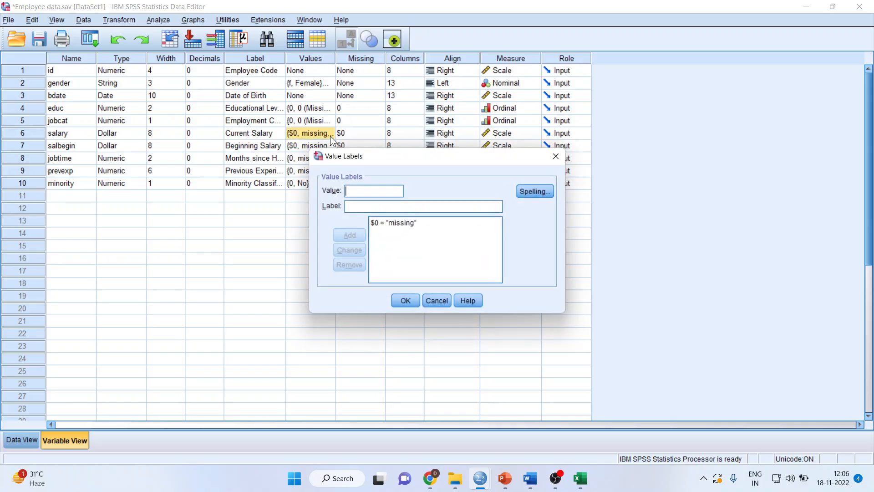
{"action": "left_click", "coordinate": [405, 301]}
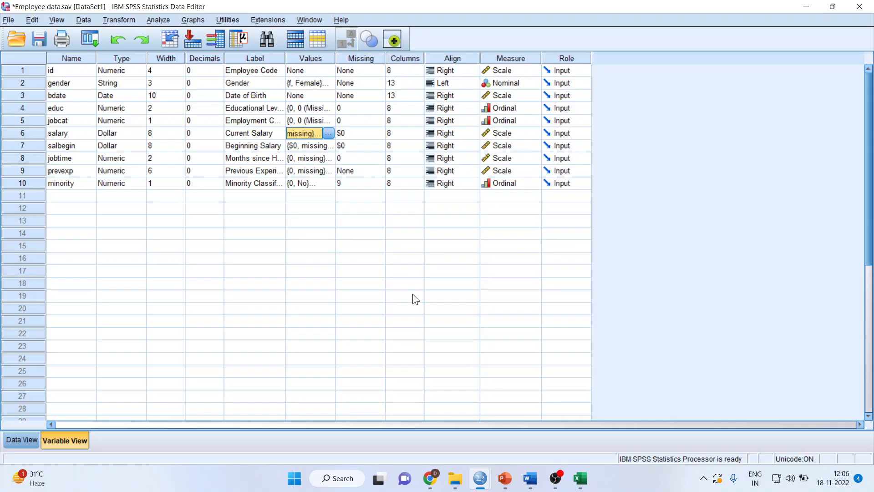
{"action": "left_click", "coordinate": [309, 158]}
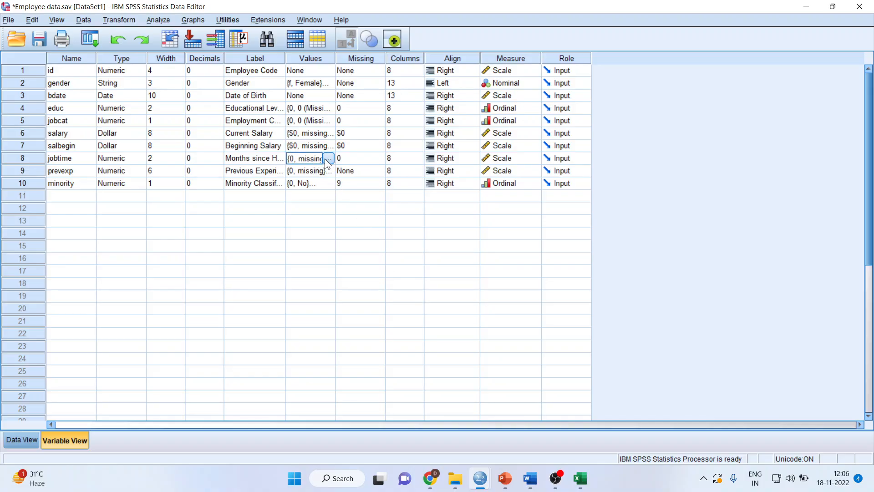
{"action": "left_click", "coordinate": [307, 183]}
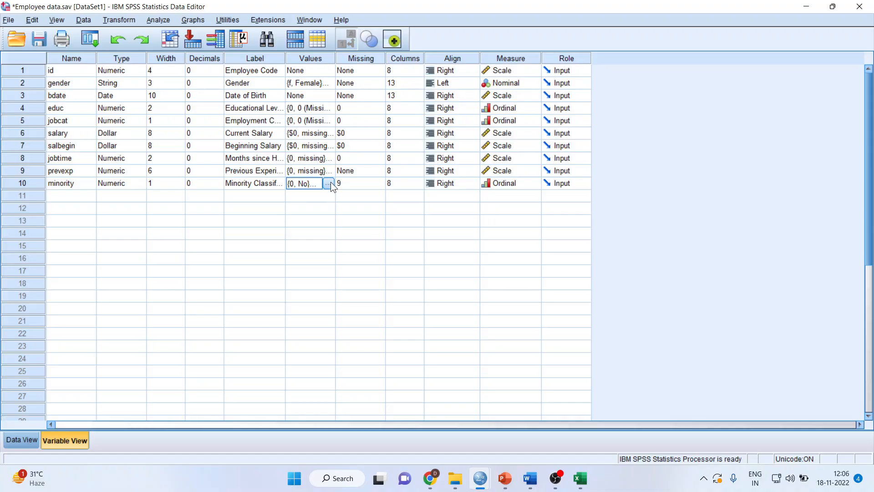
{"action": "left_click", "coordinate": [328, 183]}
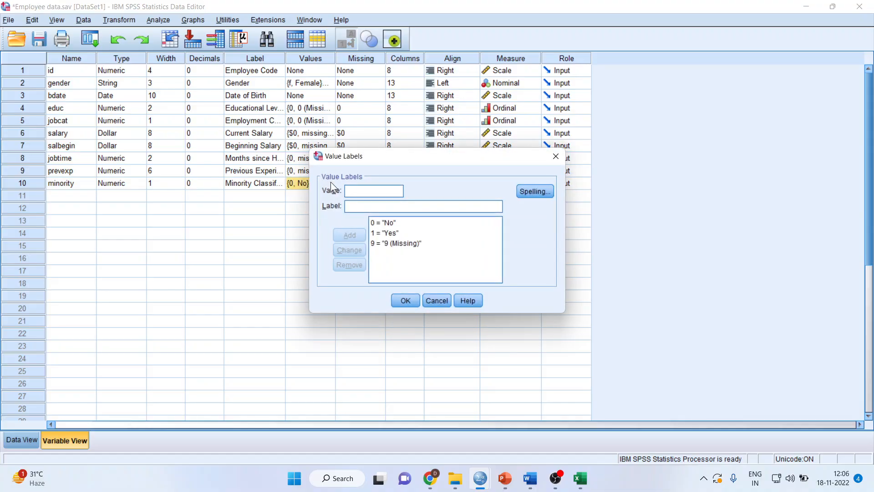
{"action": "mouse_move", "coordinate": [383, 284]}
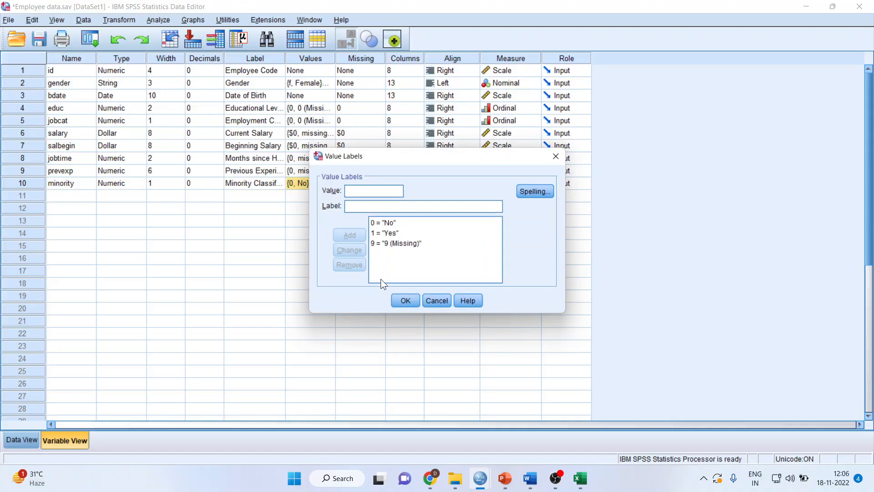
{"action": "left_click", "coordinate": [404, 301]}
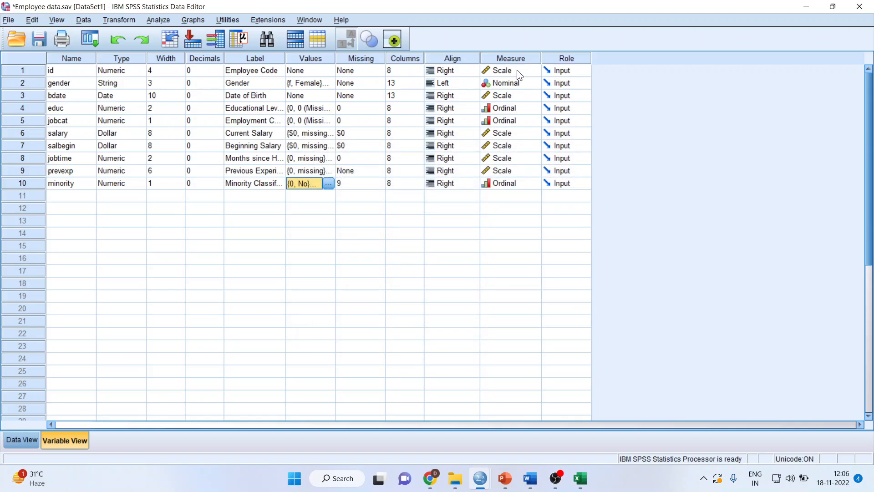
Review the measurement levels of id, gender, educ and salary, then make minority Nominal.
{"action": "left_click", "coordinate": [533, 70]}
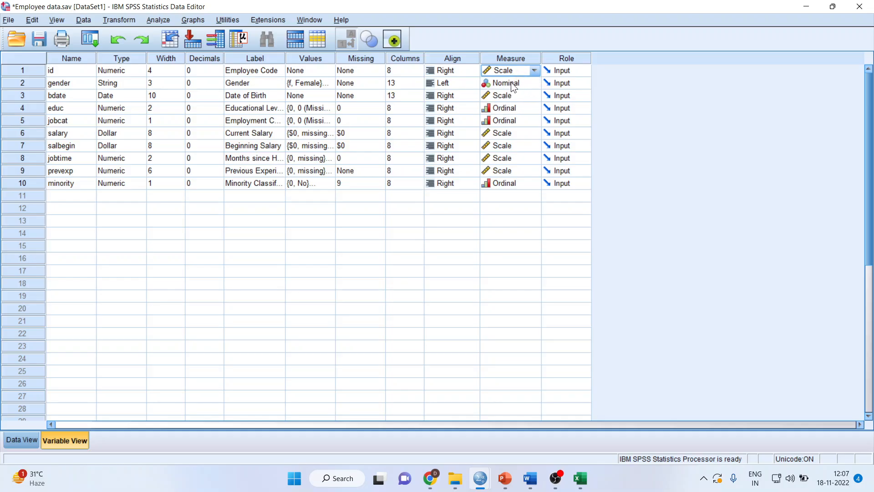
{"action": "left_click", "coordinate": [533, 83]}
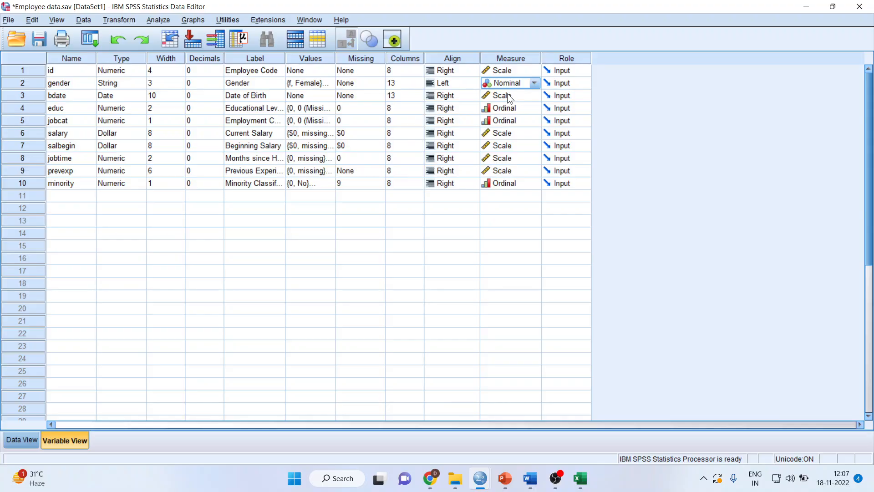
{"action": "mouse_move", "coordinate": [508, 96]}
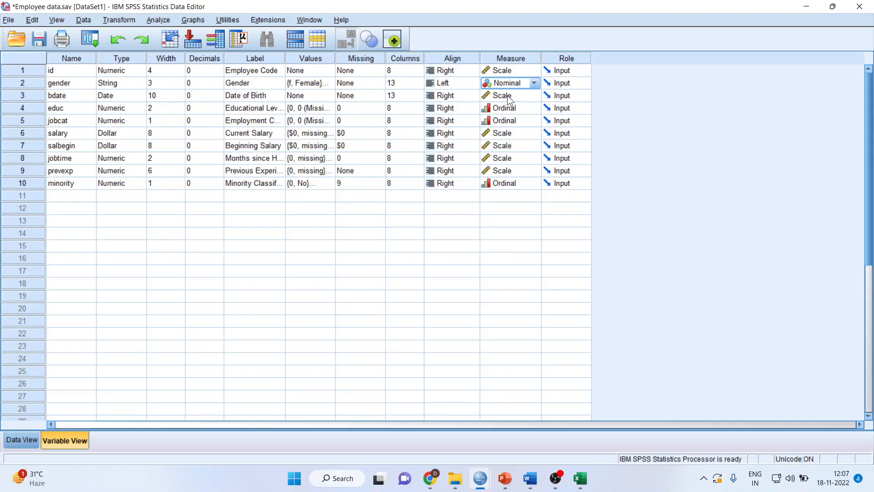
{"action": "left_click", "coordinate": [507, 107]}
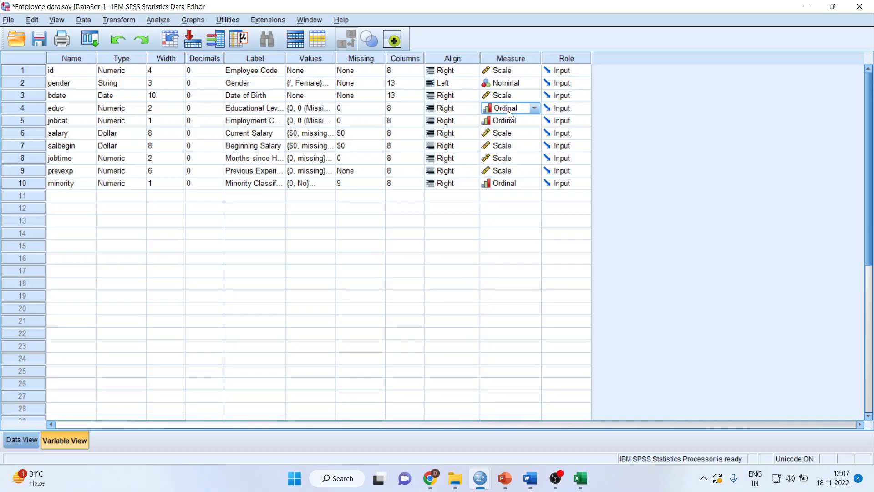
{"action": "left_click", "coordinate": [532, 120]}
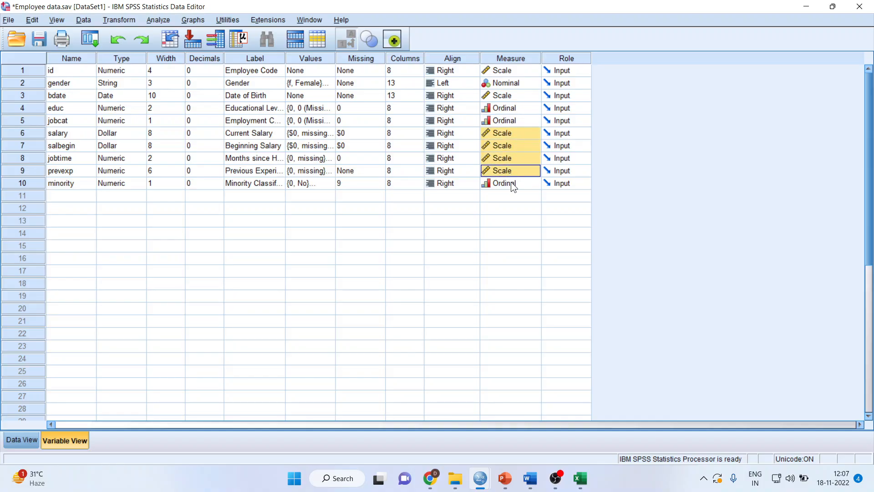
{"action": "left_click", "coordinate": [533, 183]}
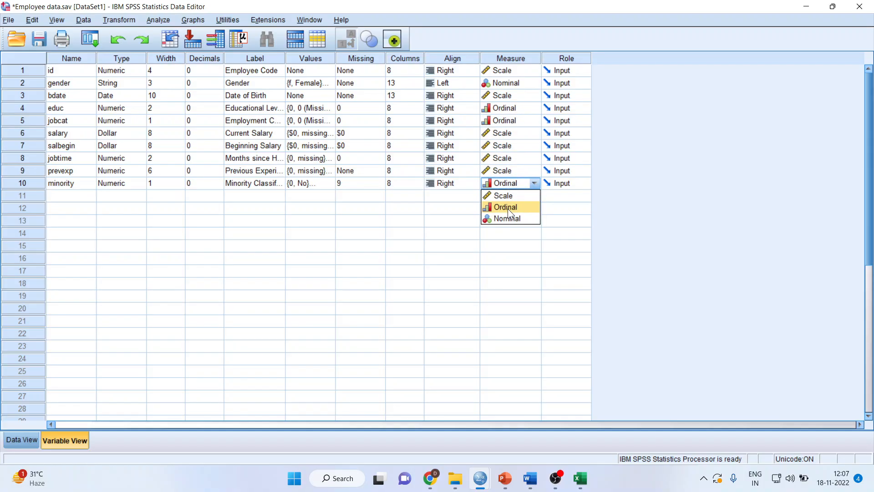
{"action": "left_click", "coordinate": [506, 218]}
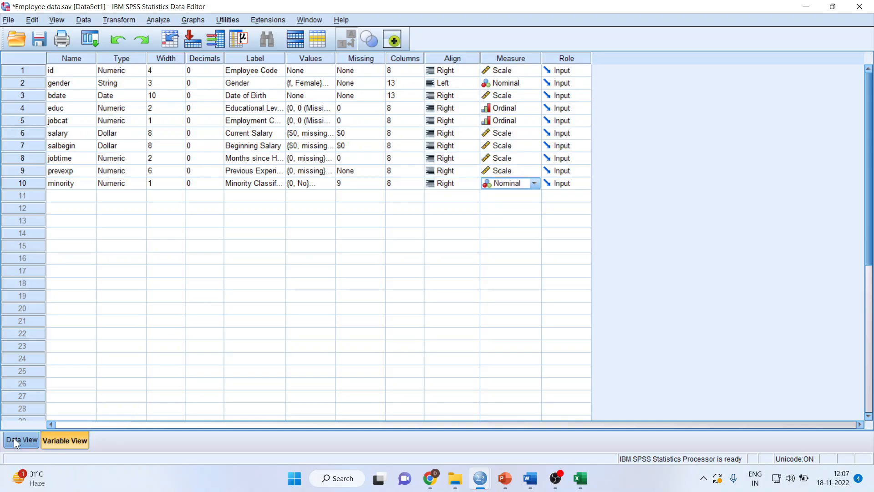
Return to Data View showing the employee case rows.
{"action": "left_click", "coordinate": [21, 440]}
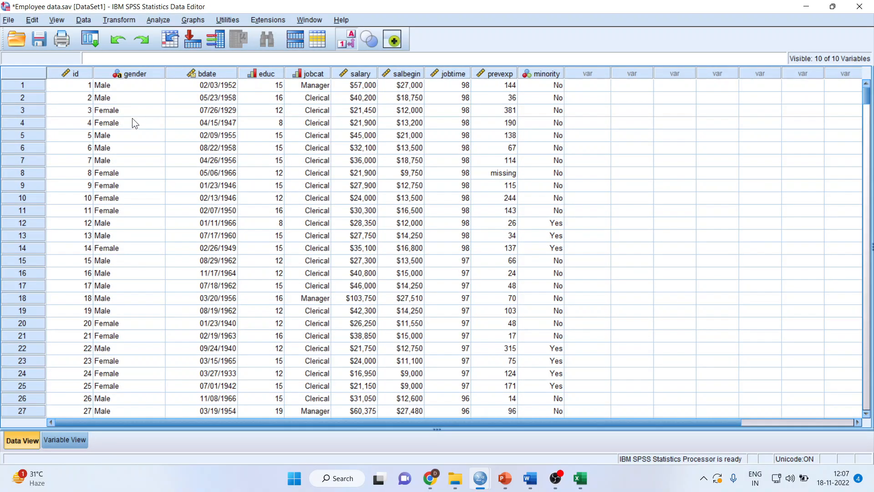
{"action": "mouse_move", "coordinate": [589, 273]}
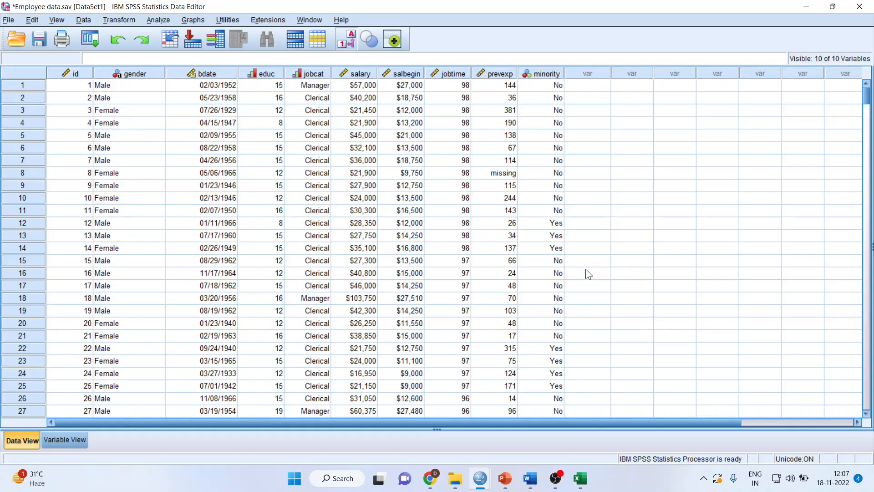
{"action": "left_click", "coordinate": [579, 478]}
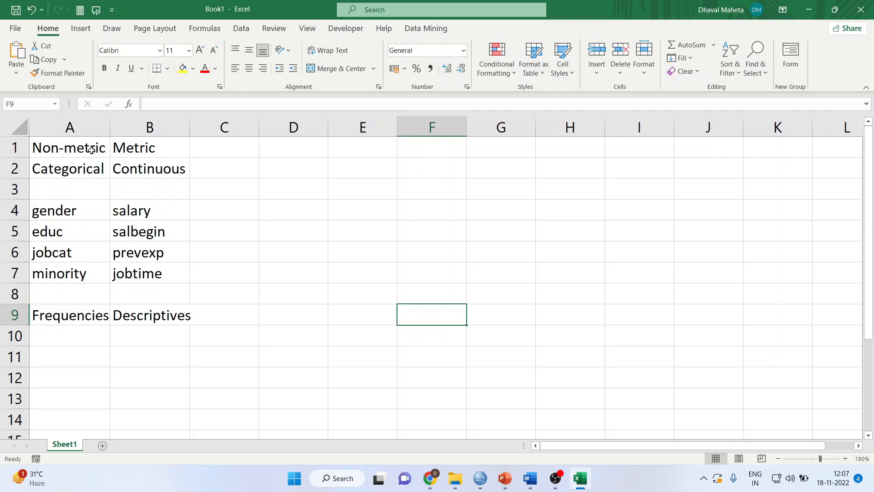
{"action": "left_click", "coordinate": [70, 147]}
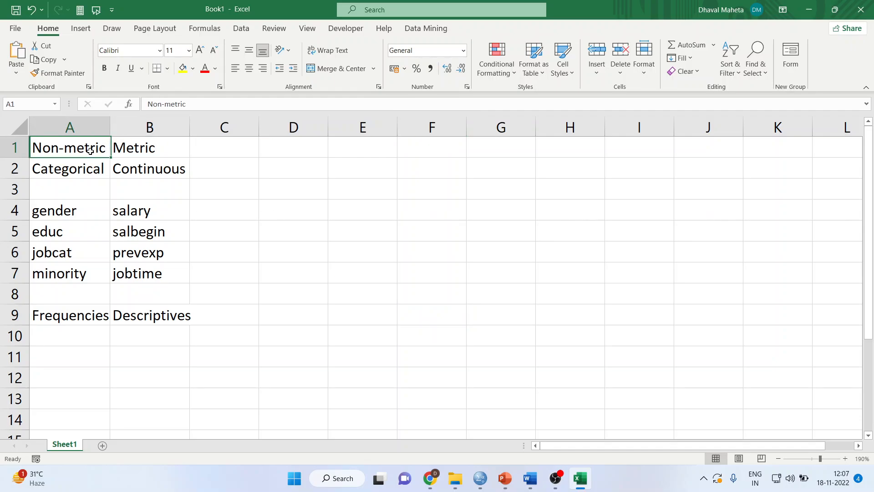
{"action": "left_click", "coordinate": [148, 147]}
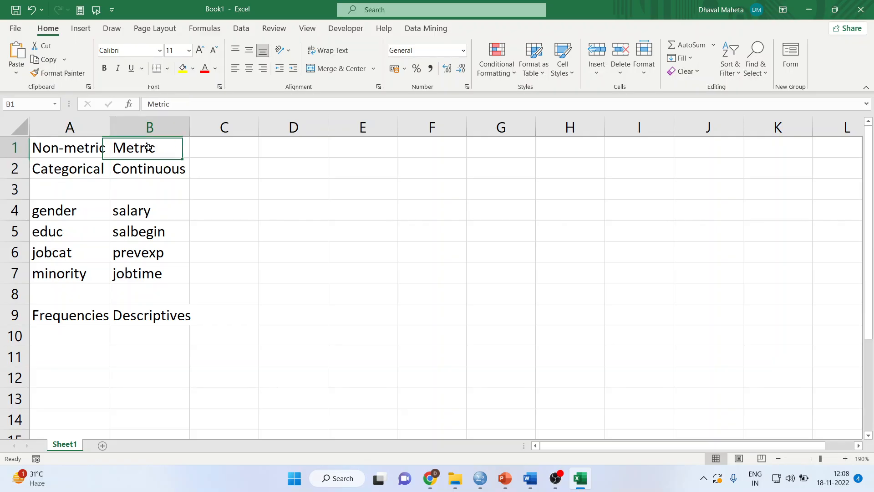
{"action": "left_click", "coordinate": [148, 169]}
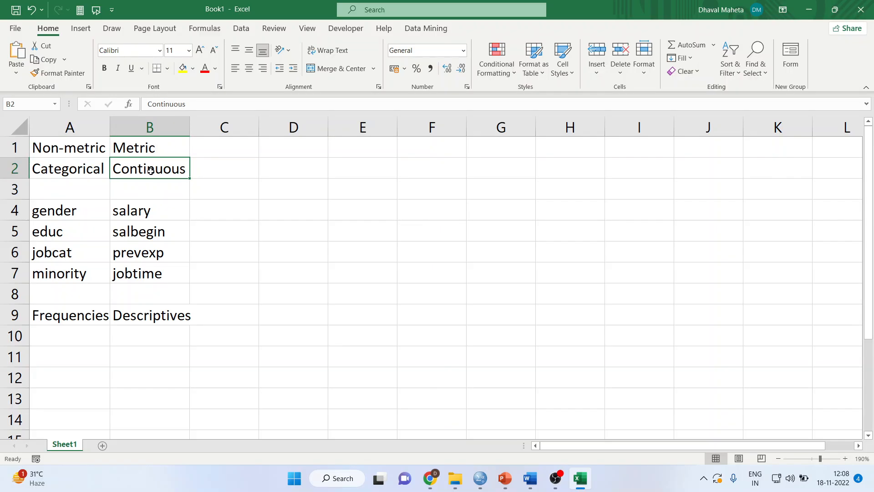
{"action": "left_click", "coordinate": [70, 211]}
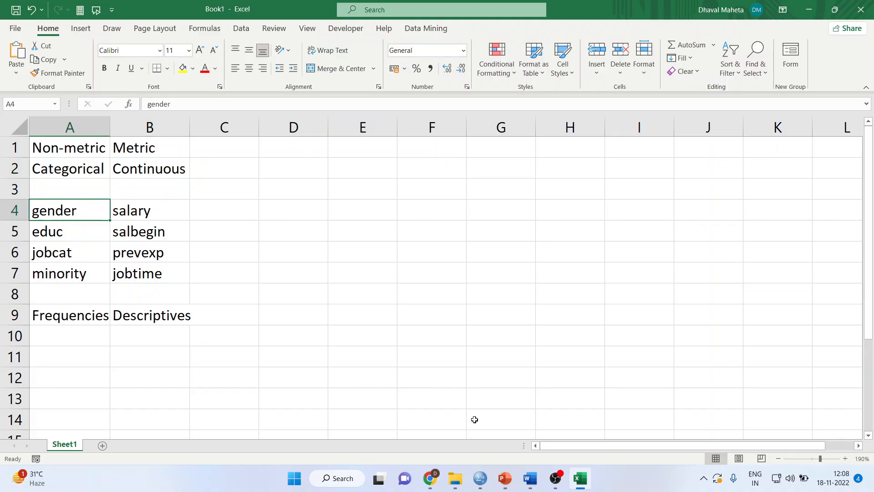
{"action": "mouse_move", "coordinate": [478, 478]}
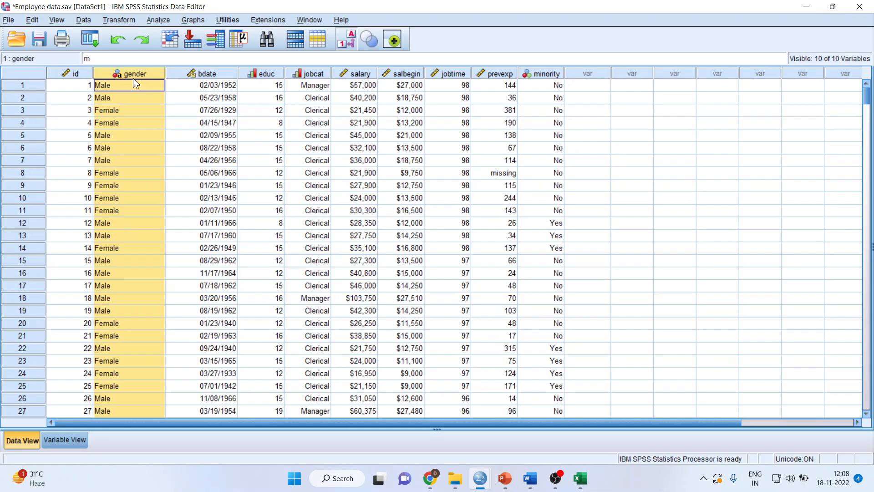
{"action": "left_click", "coordinate": [262, 85]}
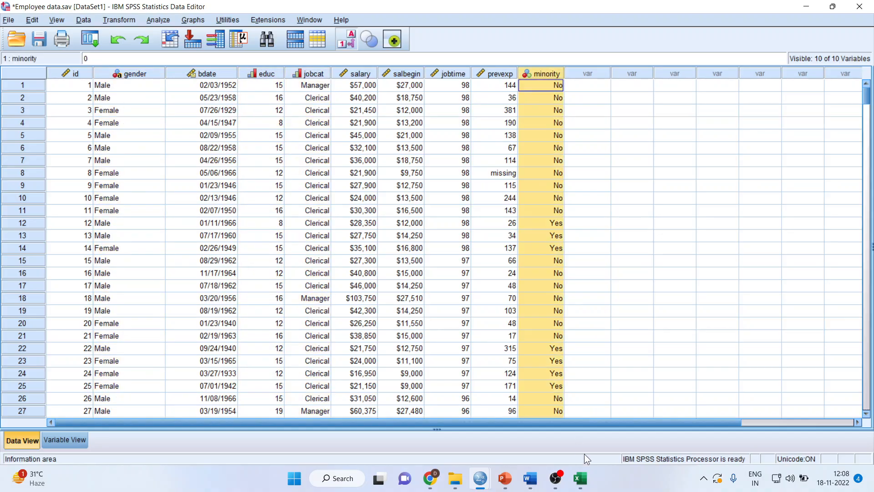
{"action": "left_click", "coordinate": [580, 478]}
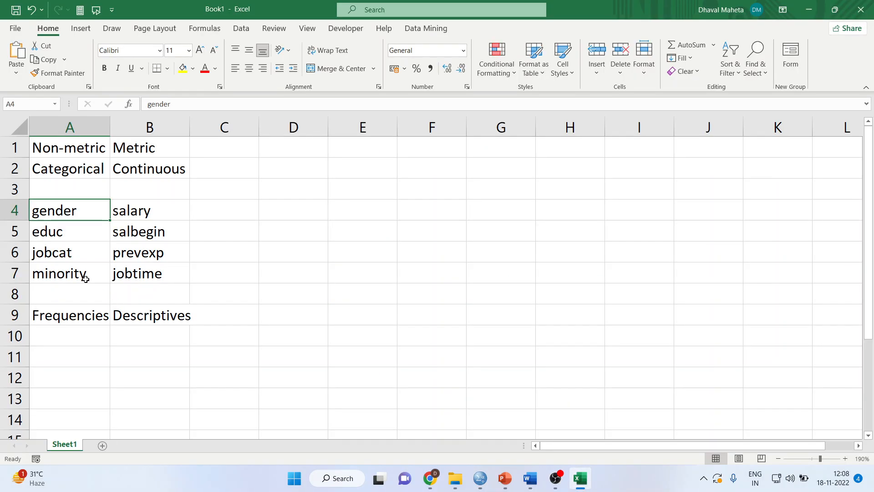
{"action": "left_click", "coordinate": [69, 273]}
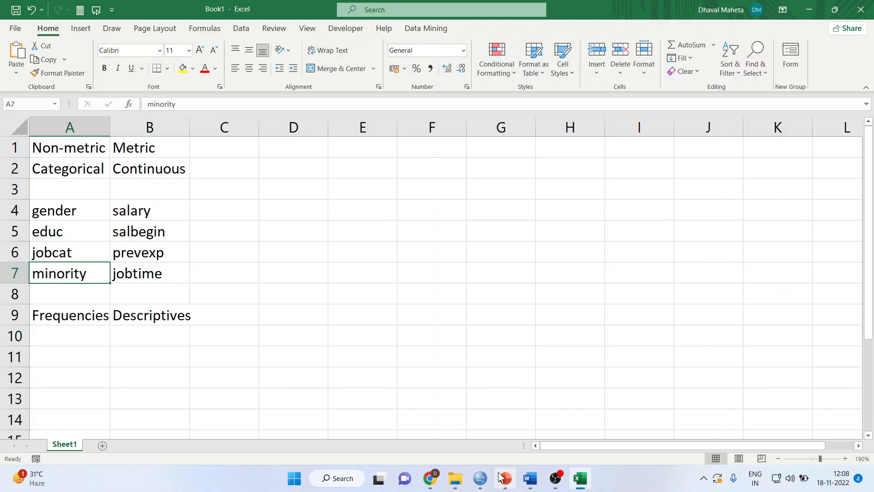
{"action": "left_click", "coordinate": [478, 478]}
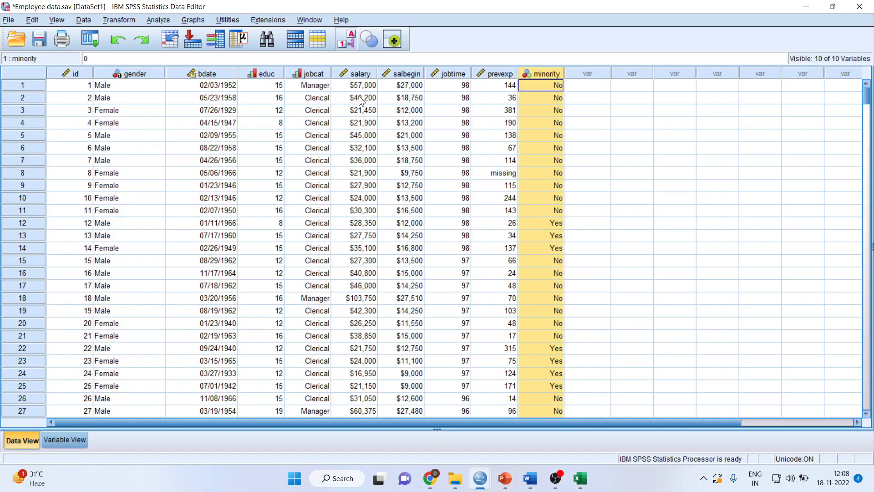
{"action": "left_click", "coordinate": [402, 85]}
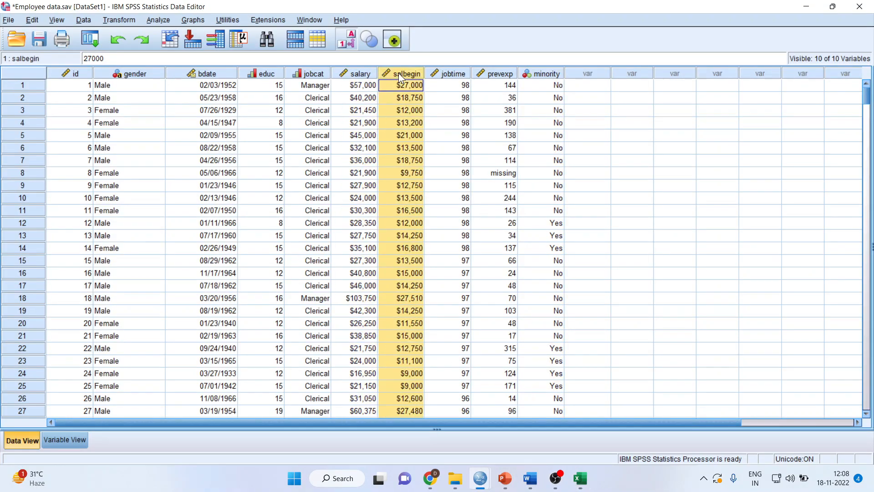
{"action": "left_click", "coordinate": [494, 85]}
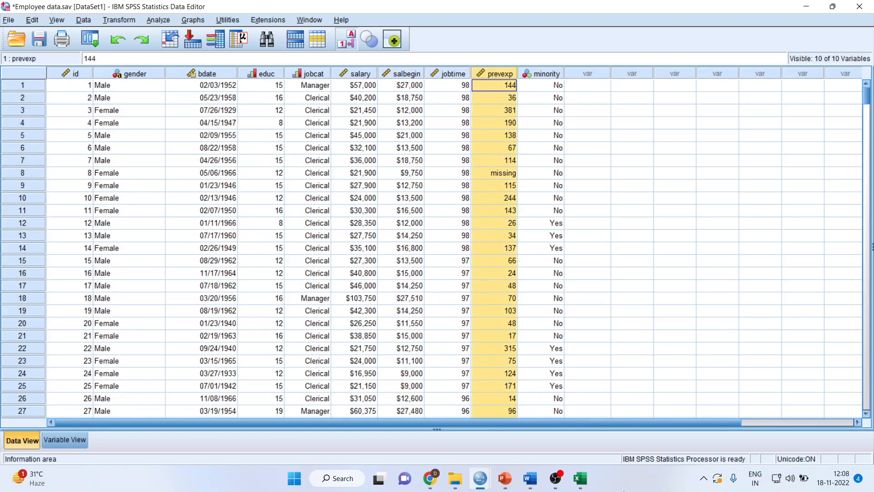
{"action": "left_click", "coordinate": [579, 478]}
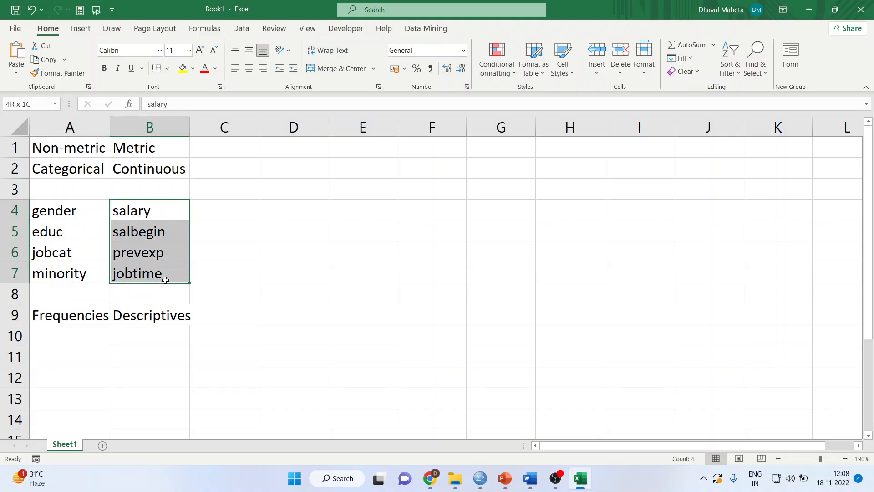
{"action": "left_click", "coordinate": [149, 315]}
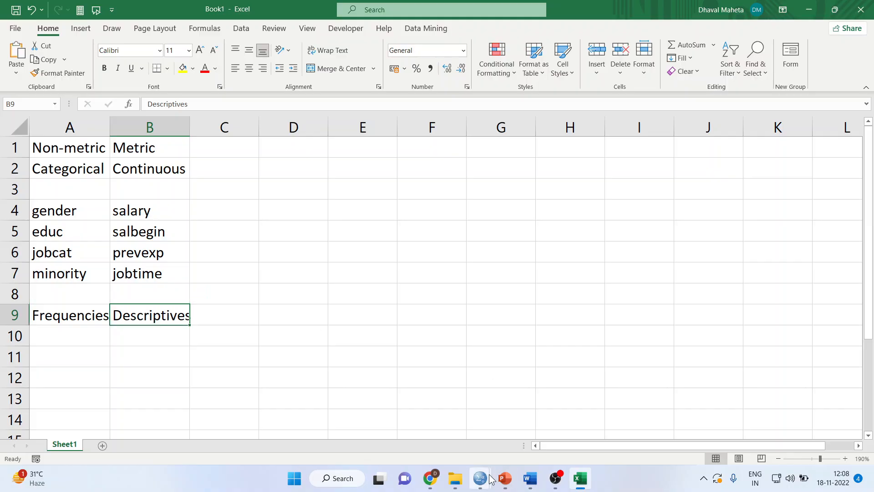
{"action": "left_click", "coordinate": [478, 478]}
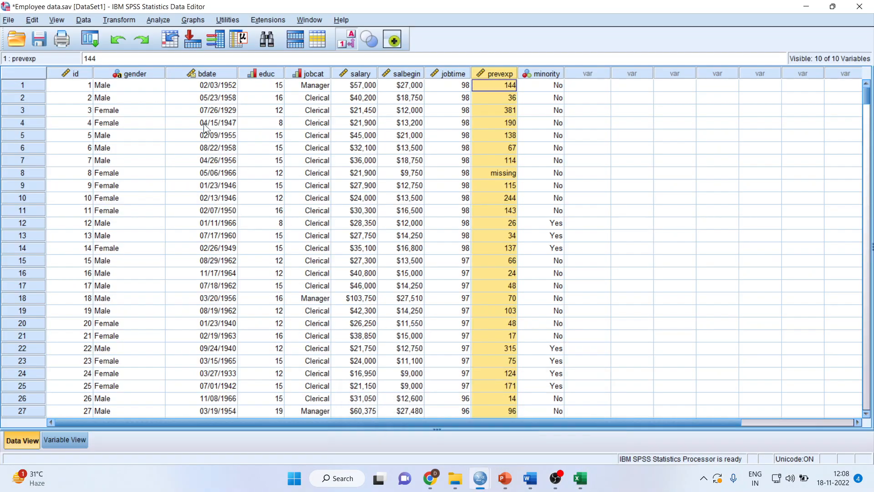
Start a Frequencies analysis with gender, educ, jobcat and minority as the variables.
{"action": "left_click", "coordinate": [158, 19]}
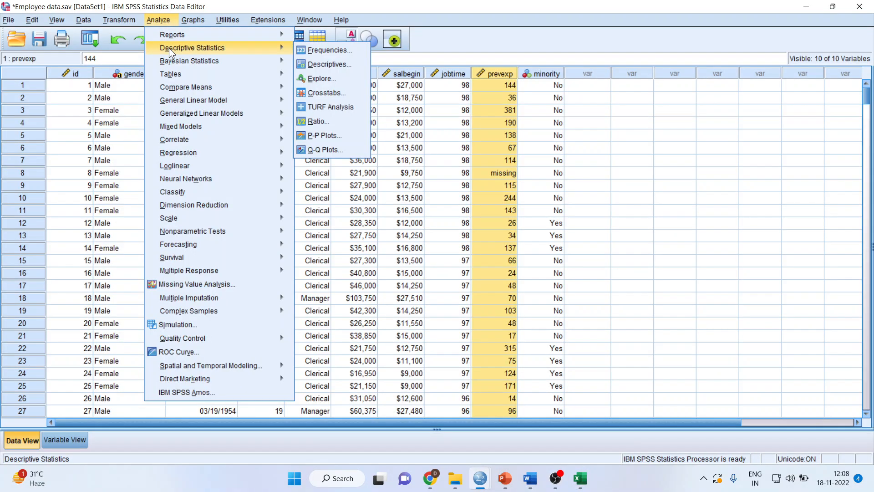
{"action": "left_click", "coordinate": [332, 49]}
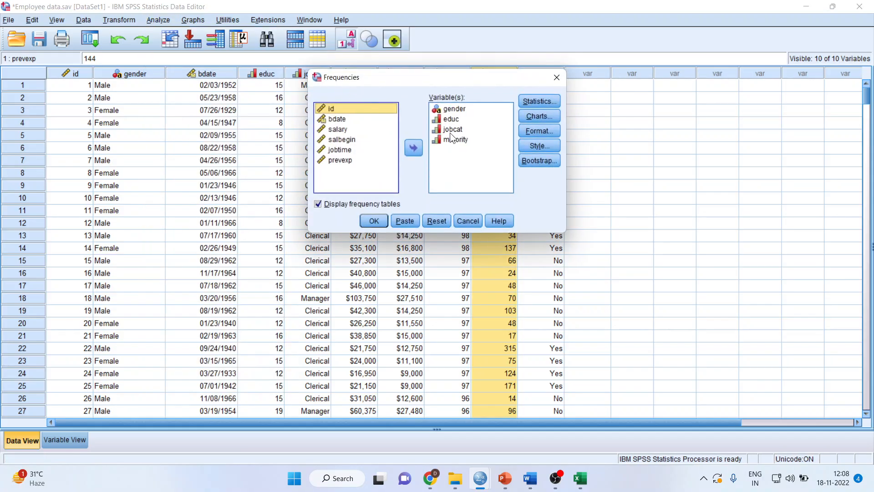
{"action": "left_click", "coordinate": [436, 221]}
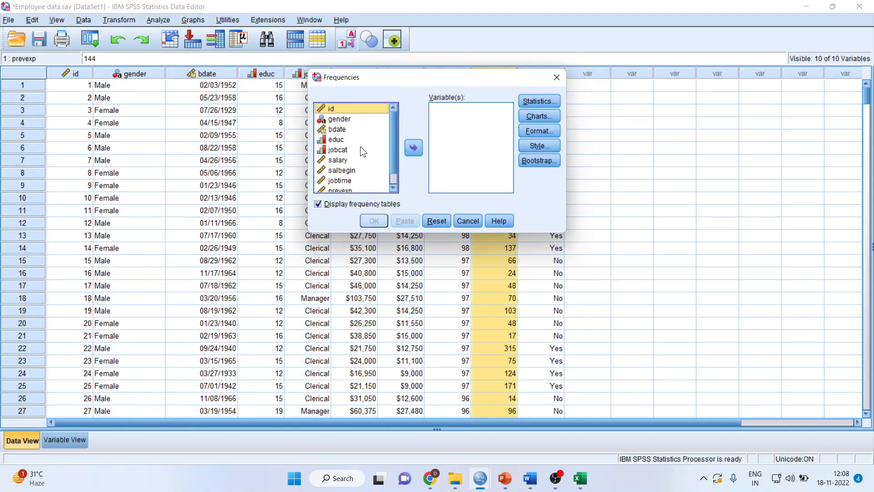
{"action": "left_click", "coordinate": [414, 148]}
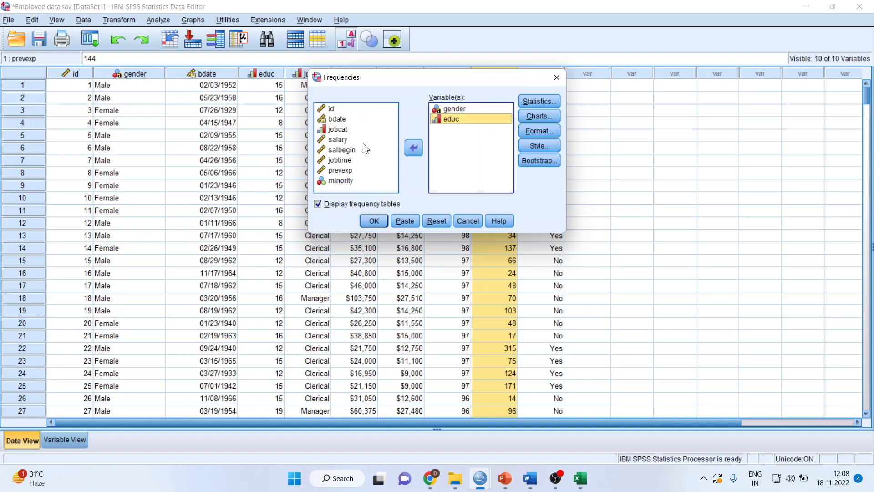
{"action": "left_click", "coordinate": [413, 148]}
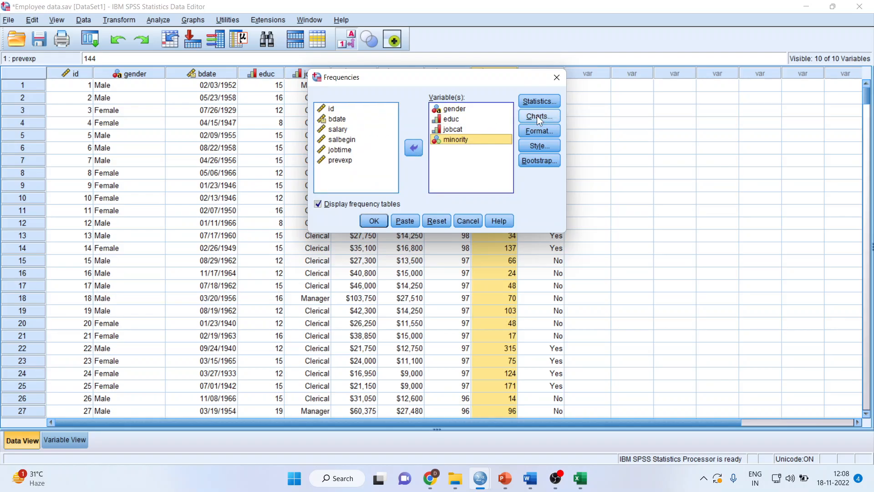
Include the mode statistic and request bar charts showing percentages.
{"action": "left_click", "coordinate": [538, 101]}
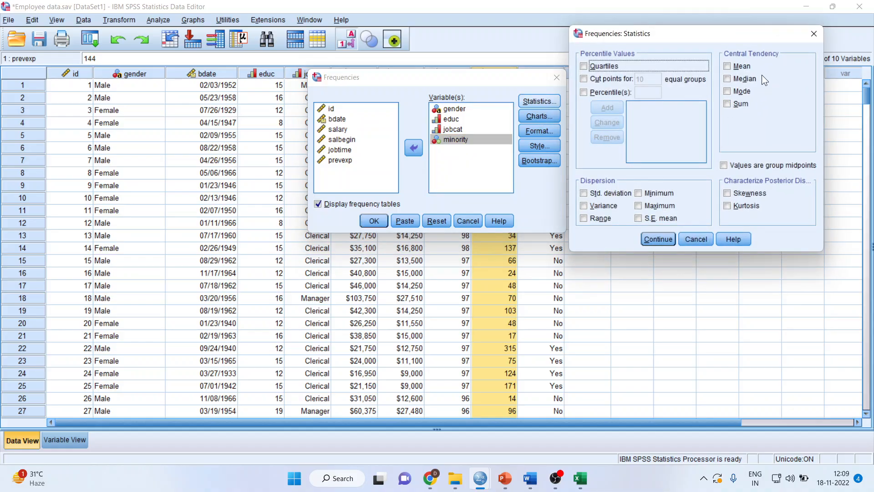
{"action": "left_click", "coordinate": [727, 91]}
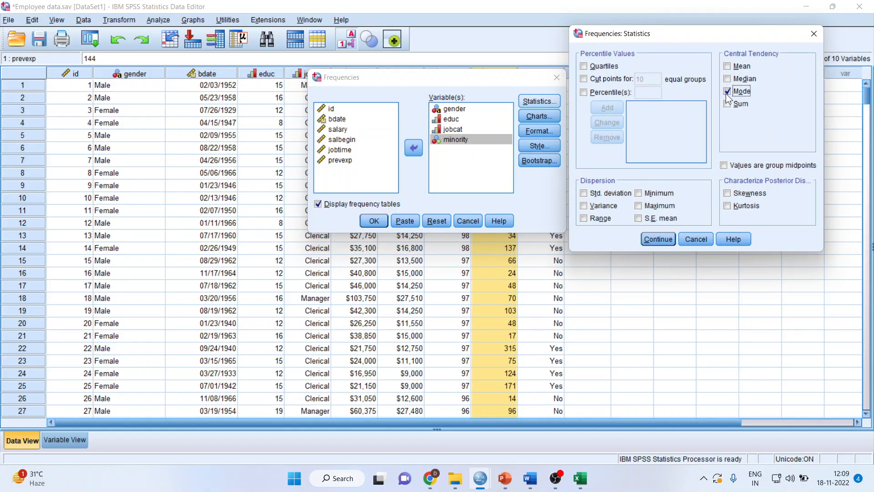
{"action": "left_click", "coordinate": [657, 239]}
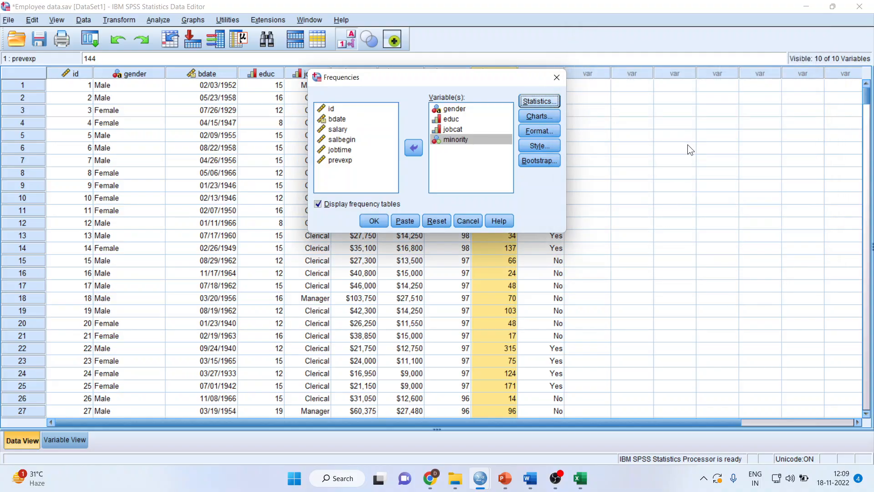
{"action": "left_click", "coordinate": [537, 116]}
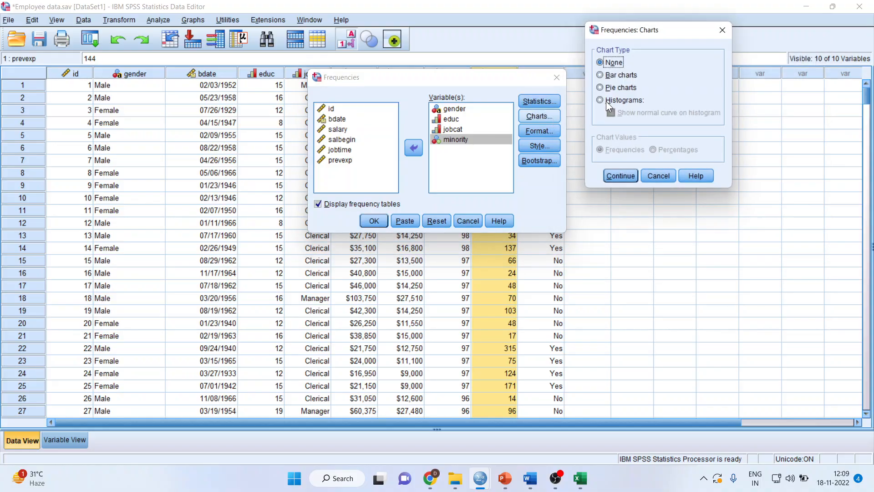
{"action": "left_click", "coordinate": [600, 74]}
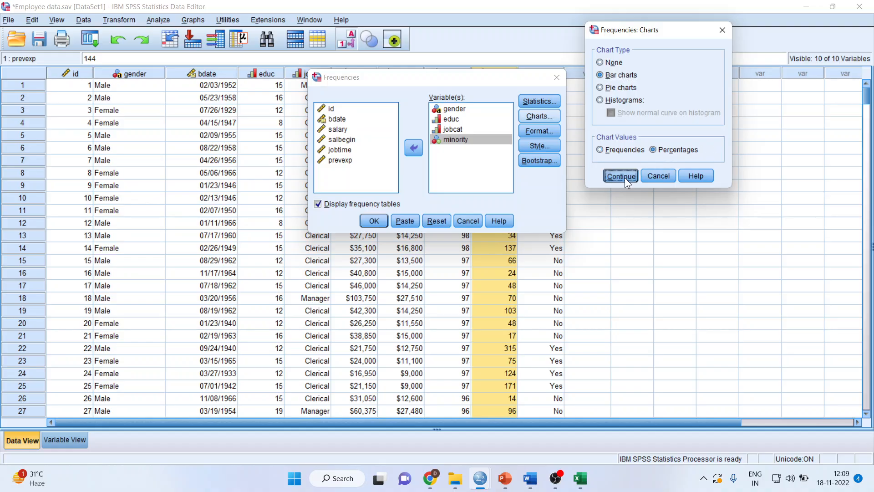
{"action": "left_click", "coordinate": [620, 176]}
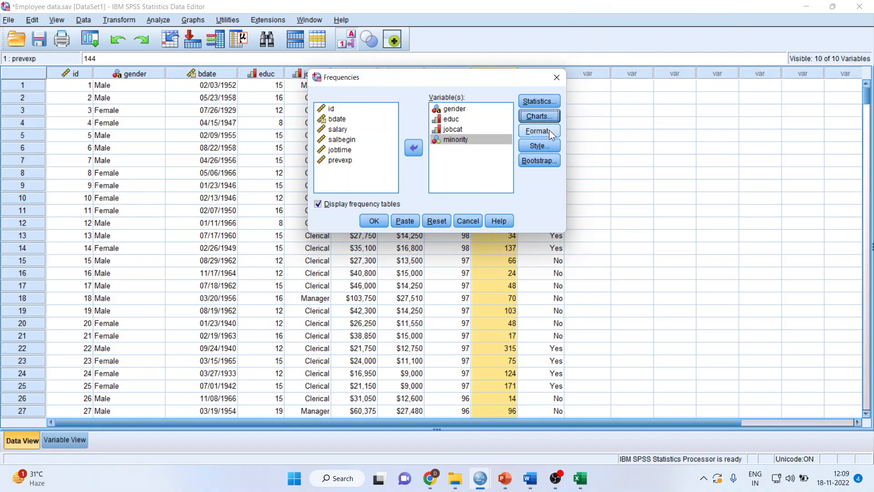
Organize the output by variables and run the frequencies analysis.
{"action": "left_click", "coordinate": [537, 131]}
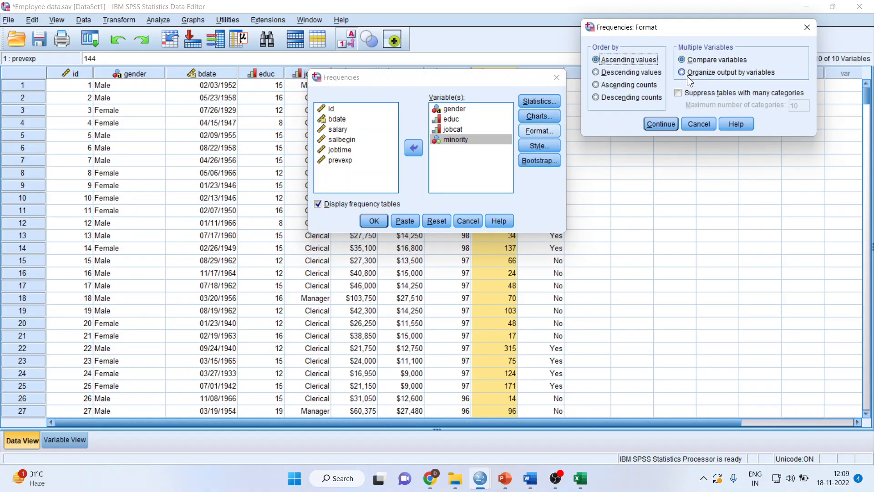
{"action": "left_click", "coordinate": [681, 72]}
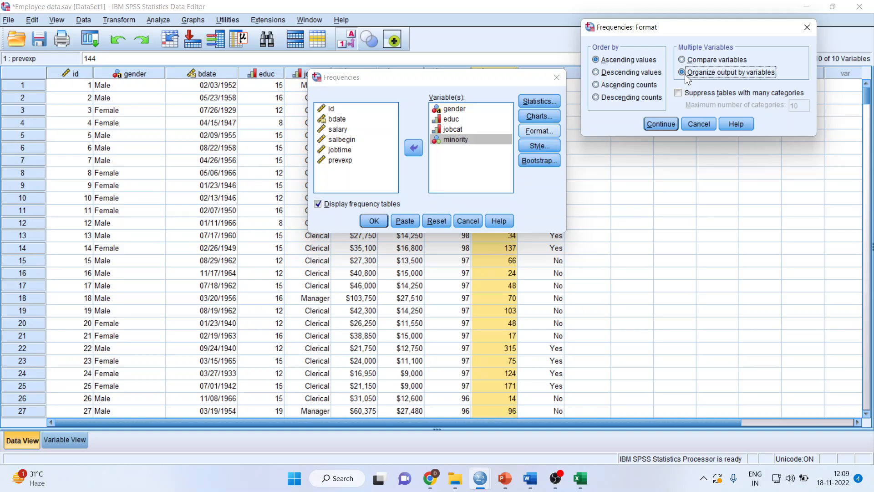
{"action": "left_click", "coordinate": [660, 124]}
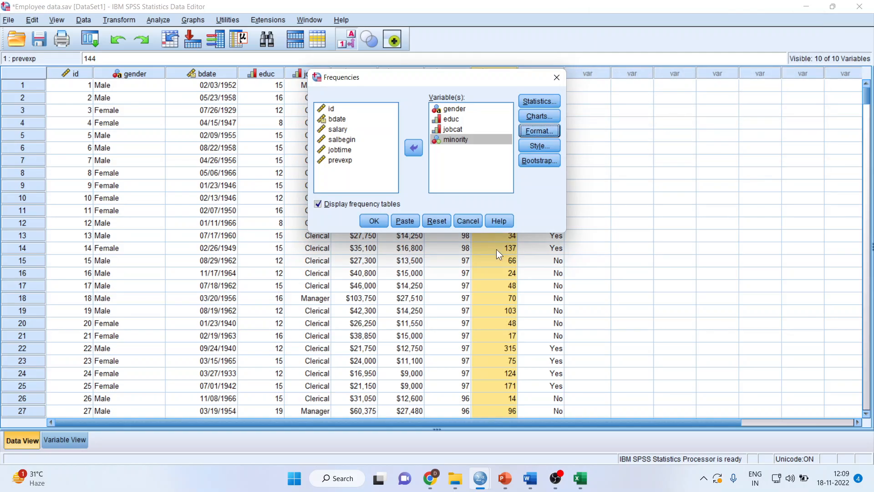
{"action": "left_click", "coordinate": [373, 221]}
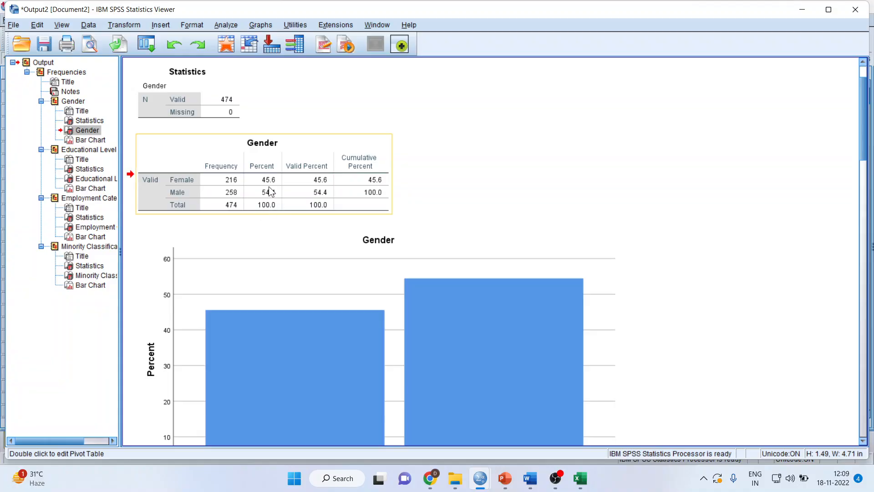
{"action": "mouse_move", "coordinate": [272, 199]}
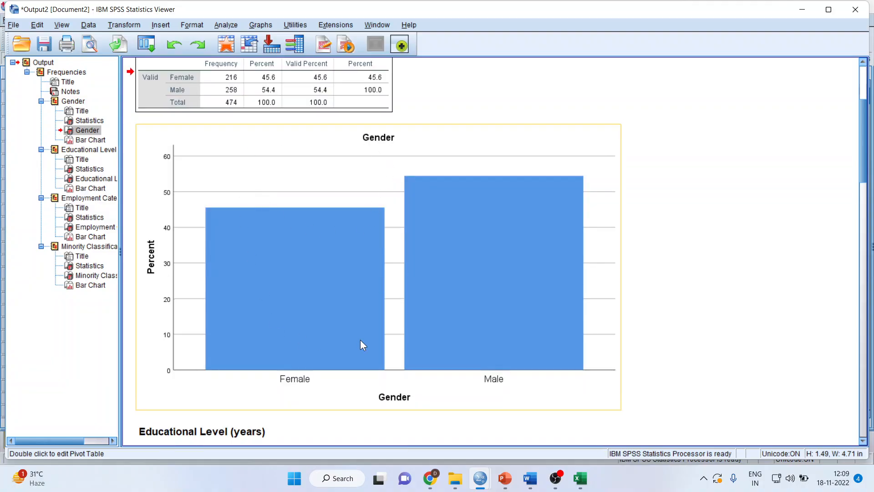
{"action": "mouse_move", "coordinate": [343, 250]}
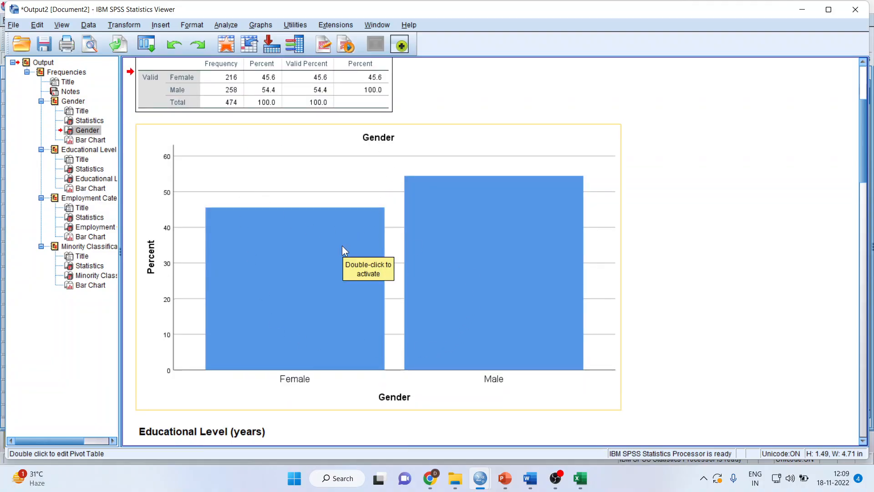
{"action": "mouse_move", "coordinate": [464, 394]}
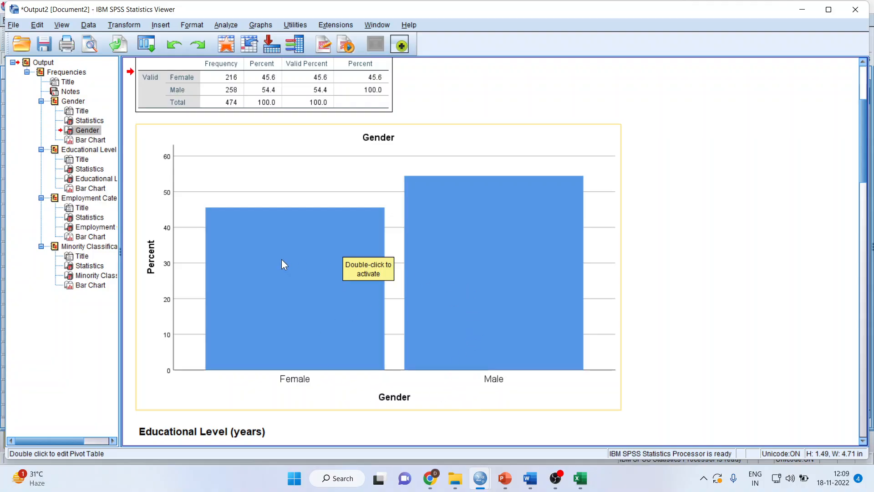
Show percentage data labels (45.57%, 54.43%) at the top of the Gender chart's bars.
{"action": "double_click", "coordinate": [284, 265]}
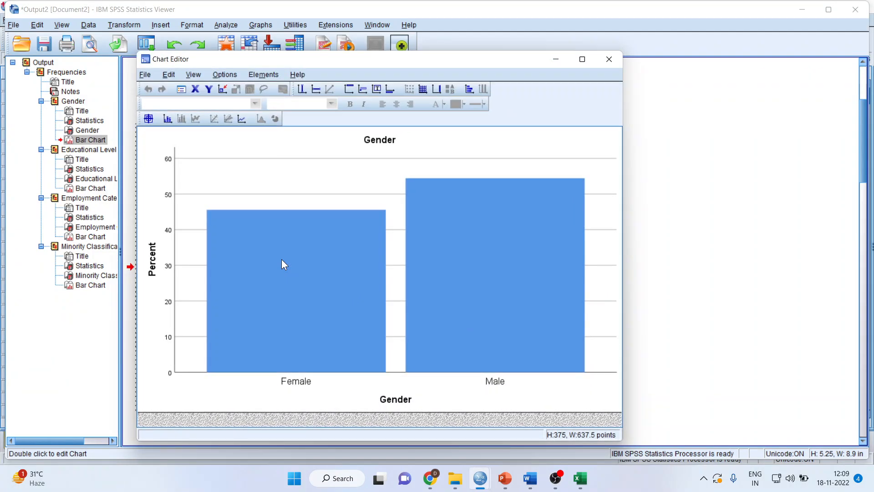
{"action": "mouse_move", "coordinate": [168, 119]}
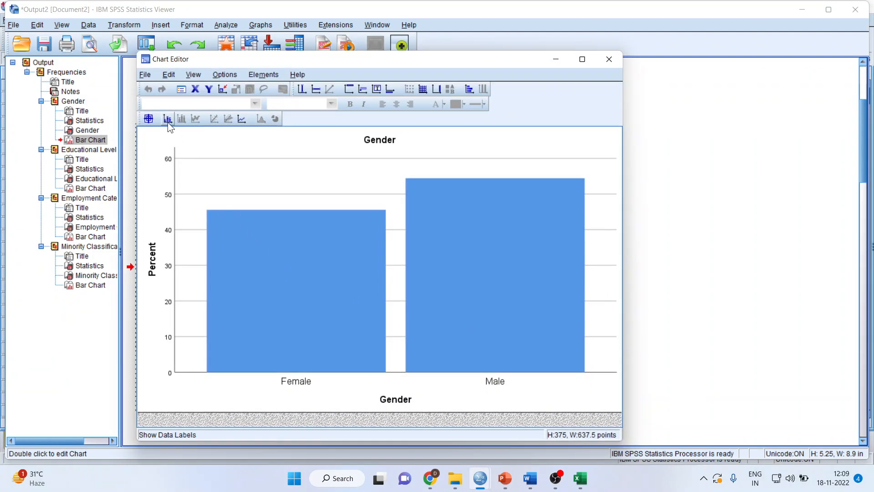
{"action": "mouse_move", "coordinate": [168, 119]}
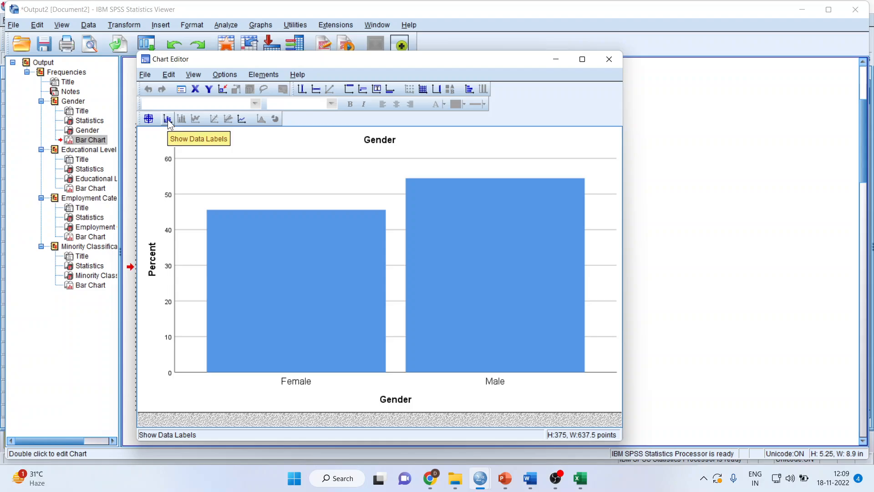
{"action": "left_click", "coordinate": [168, 118]}
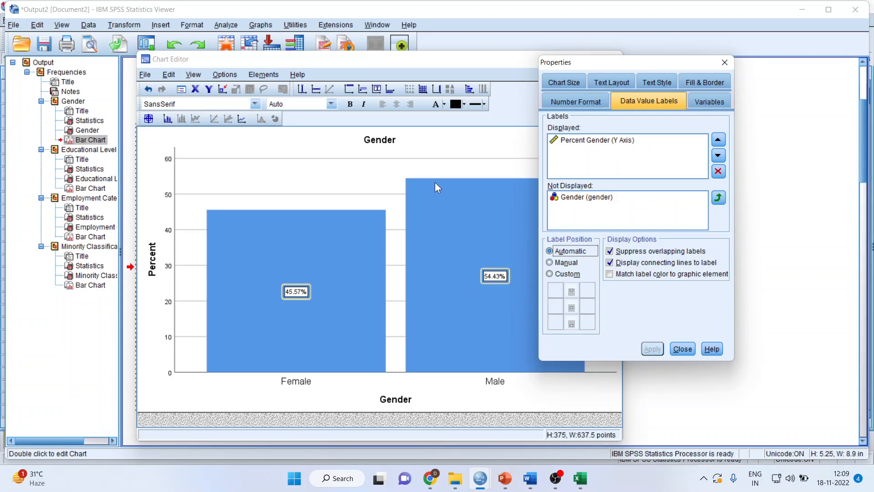
{"action": "mouse_move", "coordinate": [320, 307]}
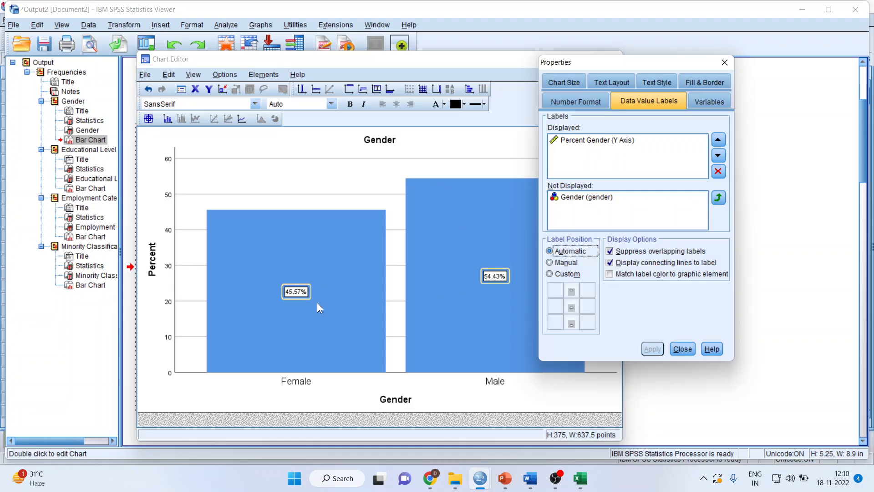
{"action": "left_click", "coordinate": [550, 274]}
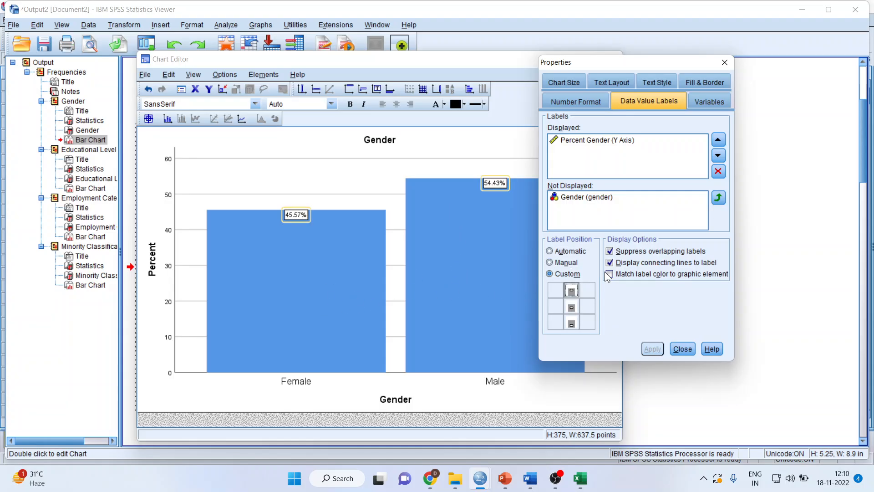
{"action": "left_click", "coordinate": [682, 348]}
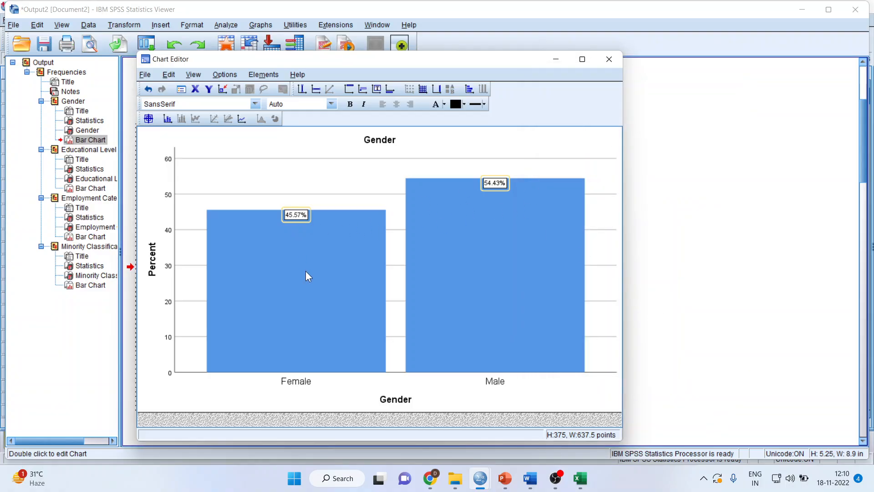
{"action": "mouse_move", "coordinate": [311, 271]}
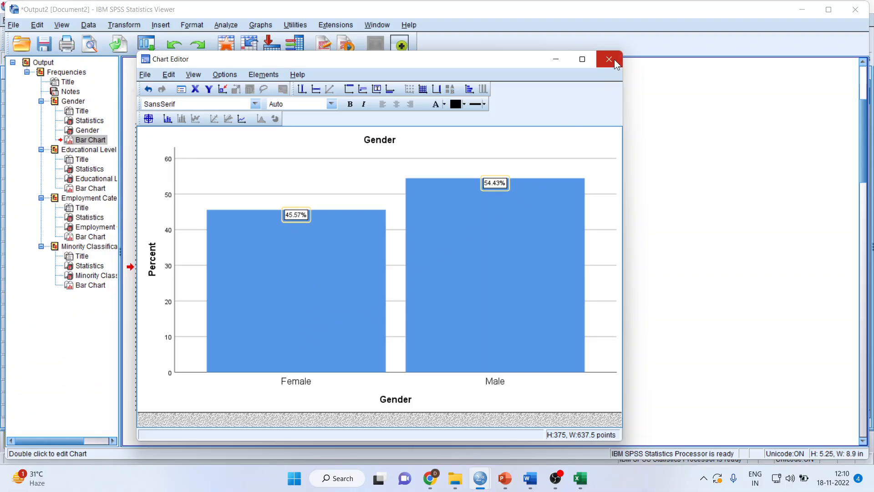
{"action": "left_click", "coordinate": [609, 59]}
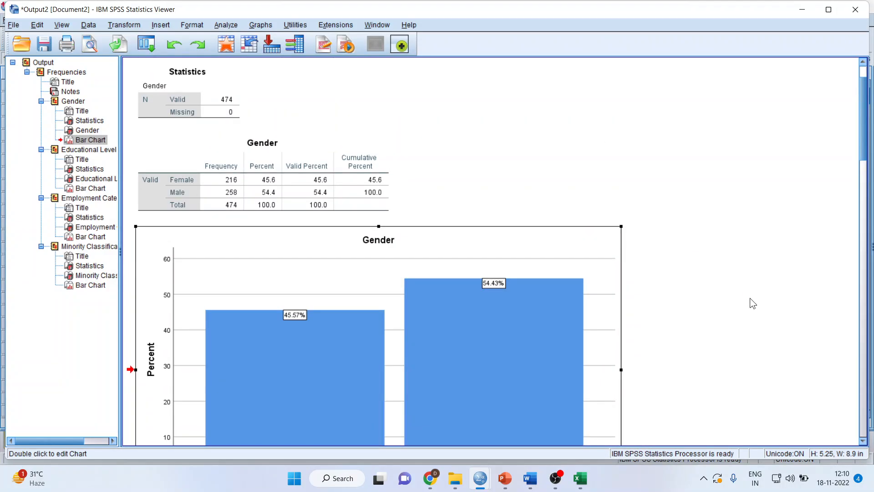
{"action": "scroll", "scroll_direction": "down", "scroll_amount": 3}
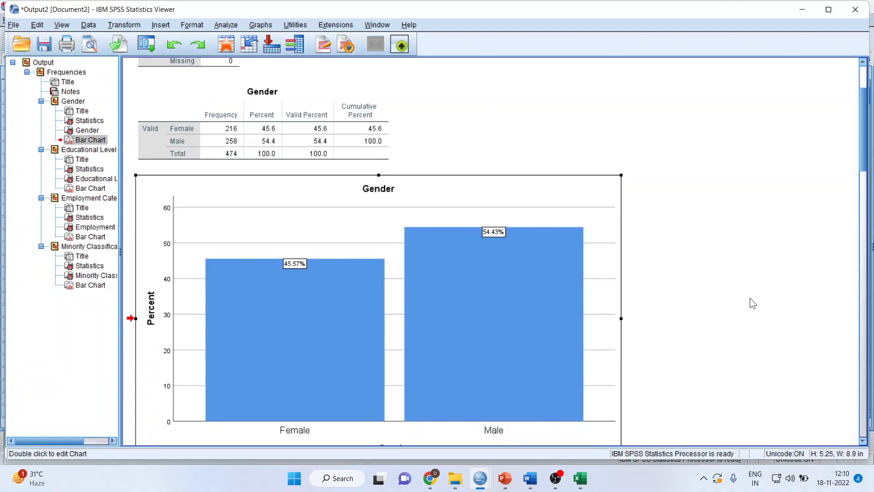
{"action": "mouse_move", "coordinate": [383, 207]}
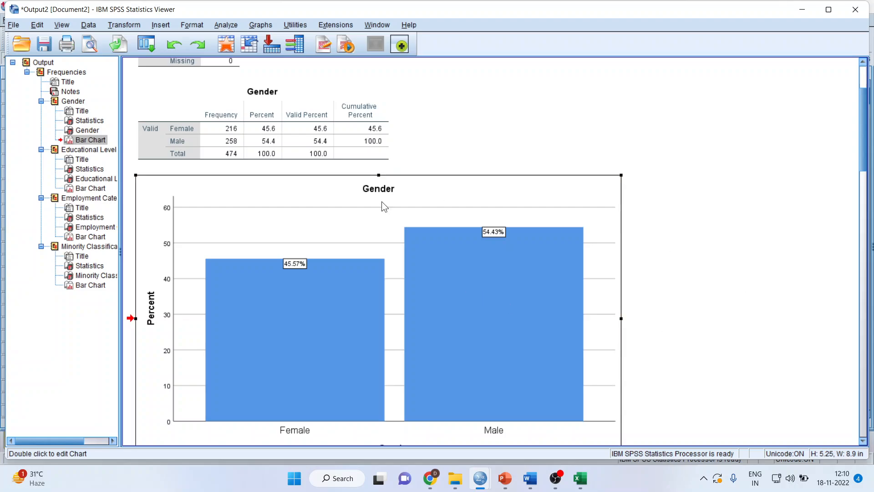
Export all output as a Word/RTF document named frequencies on drive D.
{"action": "left_click", "coordinate": [13, 24]}
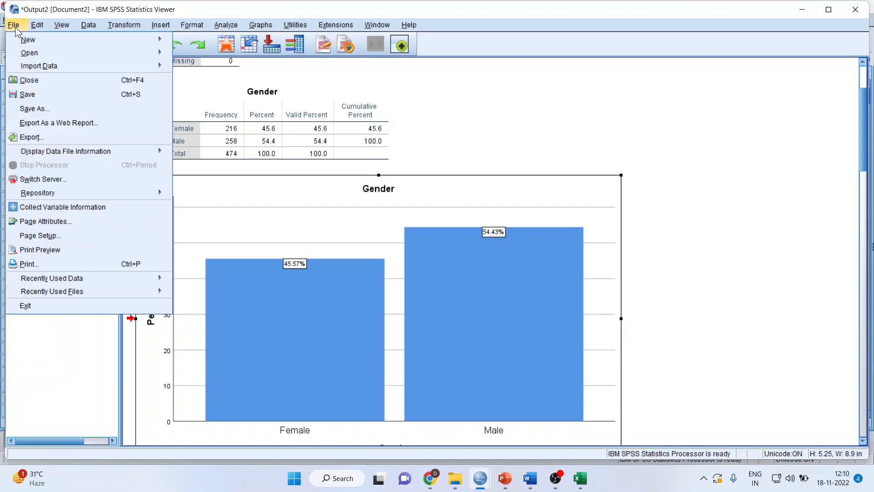
{"action": "mouse_move", "coordinate": [31, 138]}
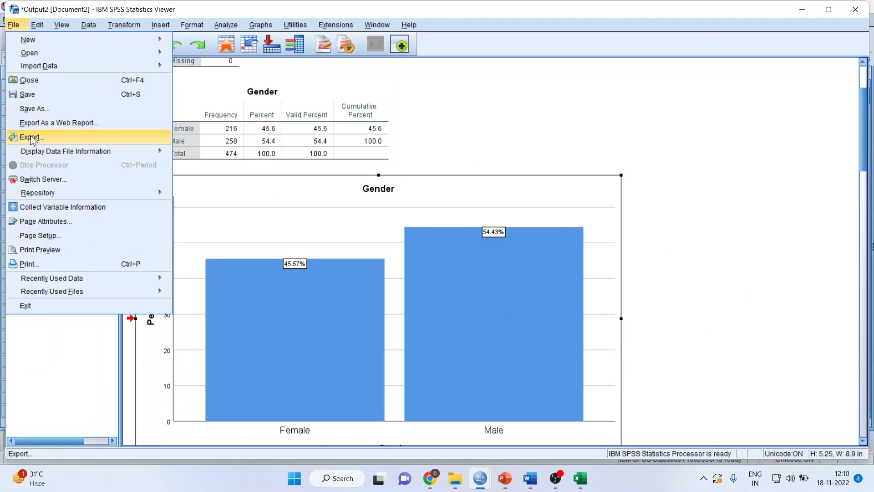
{"action": "left_click", "coordinate": [31, 138]}
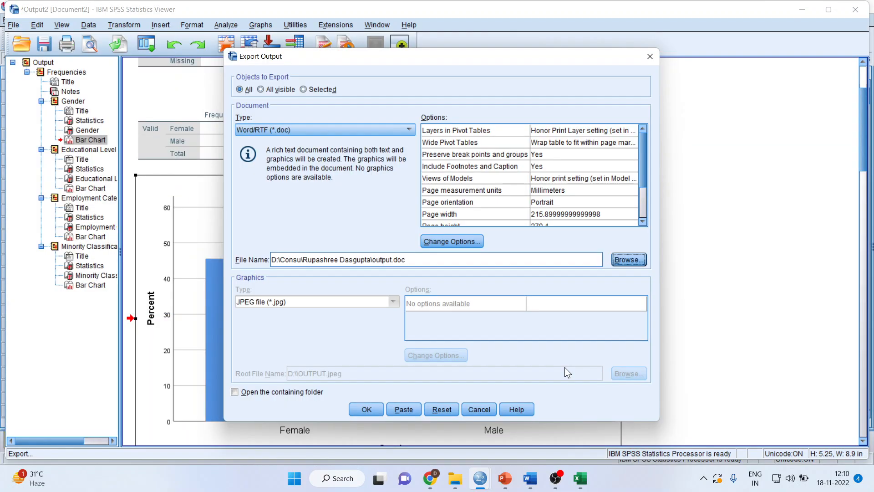
{"action": "left_click", "coordinate": [627, 260]}
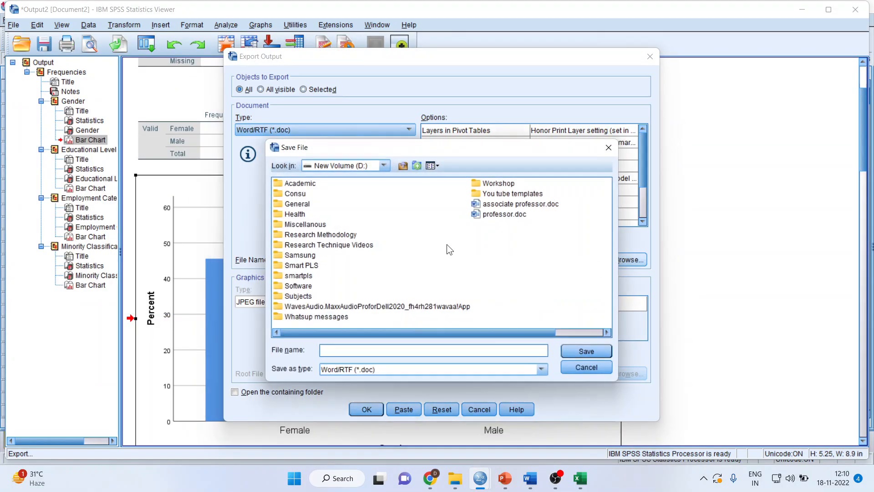
{"action": "left_click", "coordinate": [433, 350]}
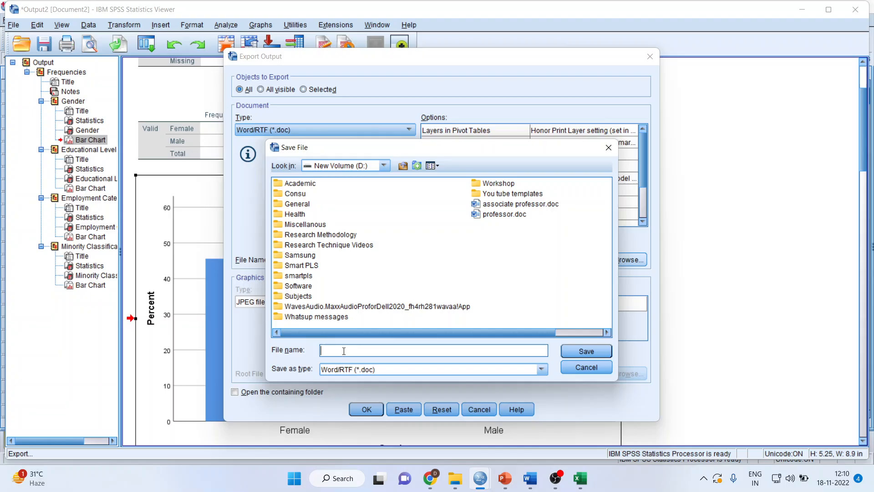
{"action": "type", "text": "frequenc"}
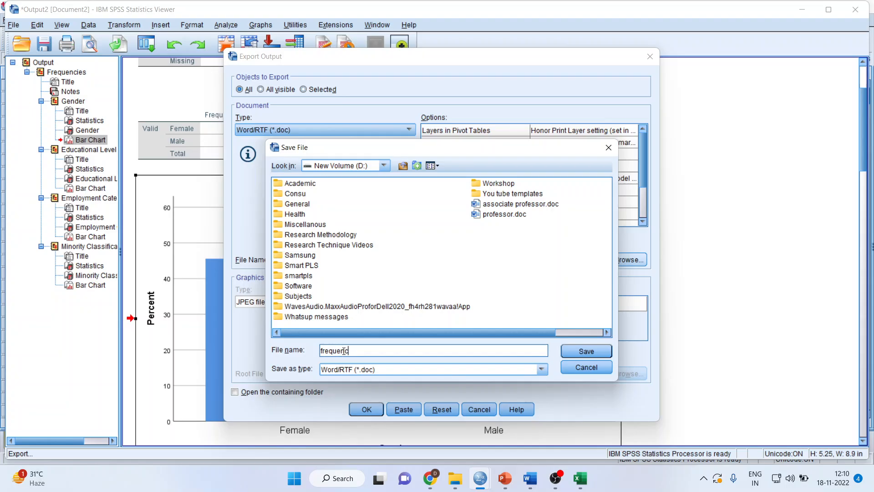
{"action": "left_click", "coordinate": [584, 351]}
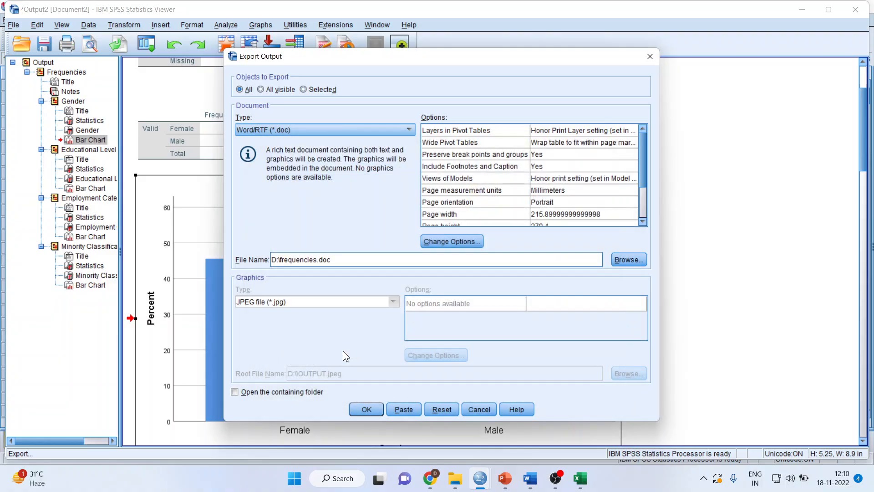
{"action": "left_click", "coordinate": [366, 408]}
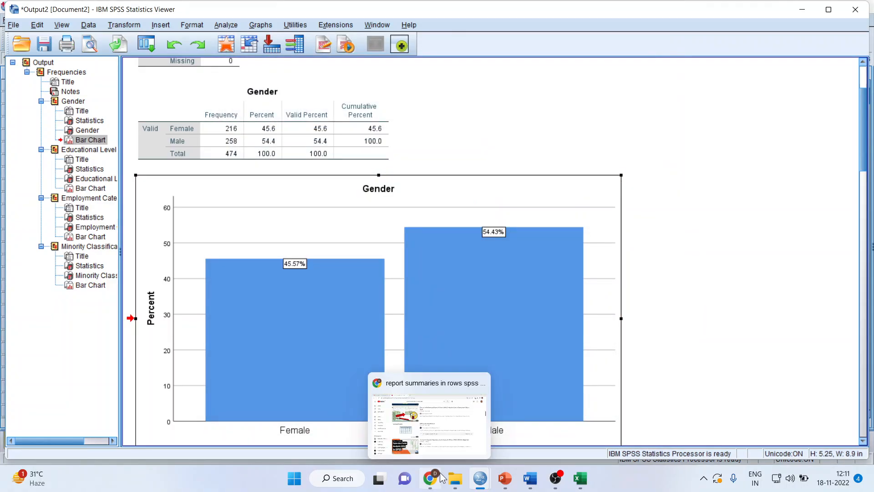
Open the exported frequencies document from New Volume (D:) in File Explorer.
{"action": "left_click", "coordinate": [456, 478]}
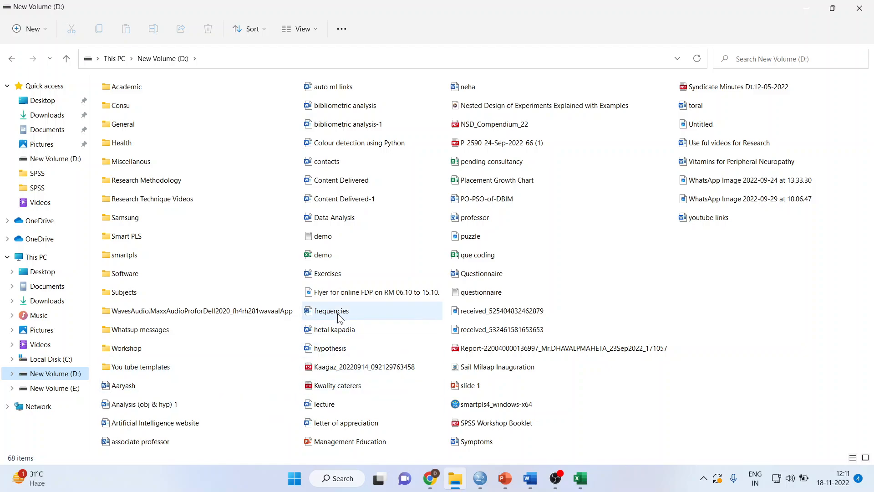
{"action": "double_click", "coordinate": [329, 310]}
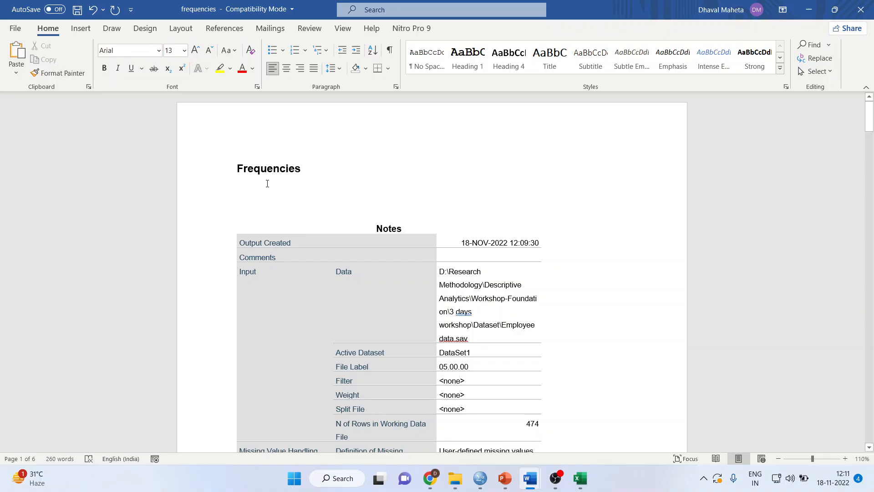
Scroll through the Word document to the Gender frequency table and bar chart.
{"action": "scroll", "scroll_direction": "down", "scroll_amount": 3}
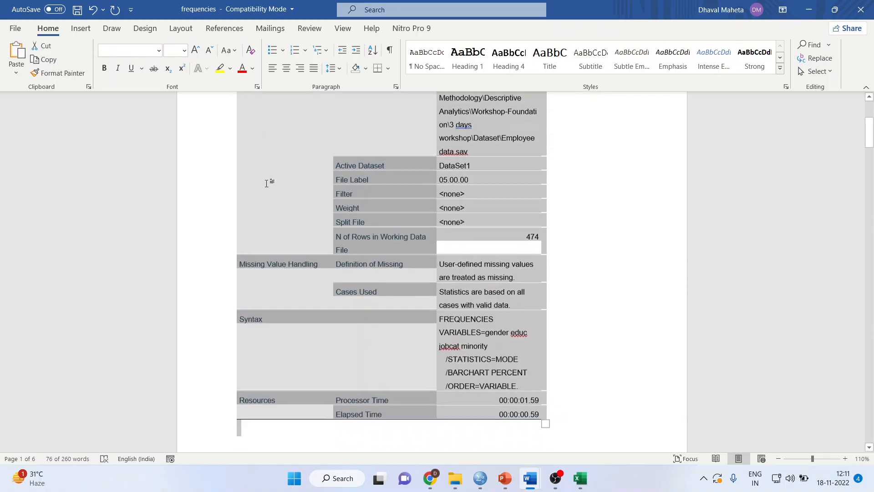
{"action": "scroll", "scroll_direction": "down", "scroll_amount": 3}
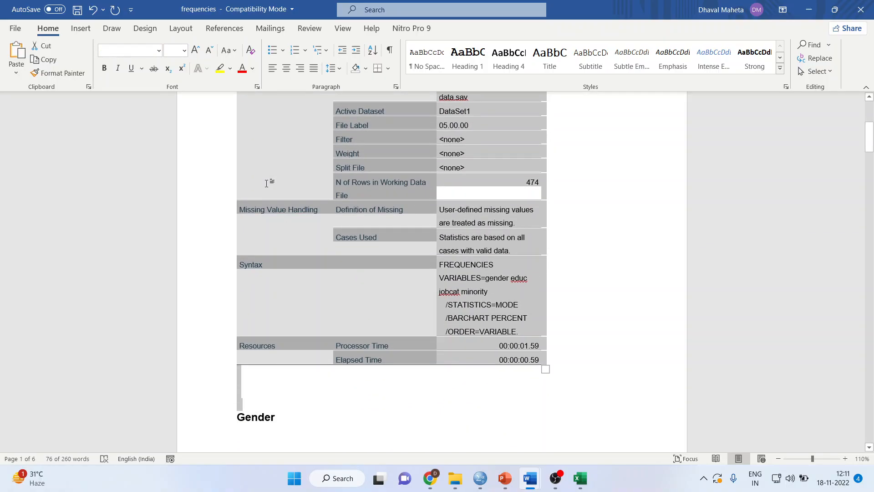
{"action": "scroll", "scroll_direction": "down", "scroll_amount": 3}
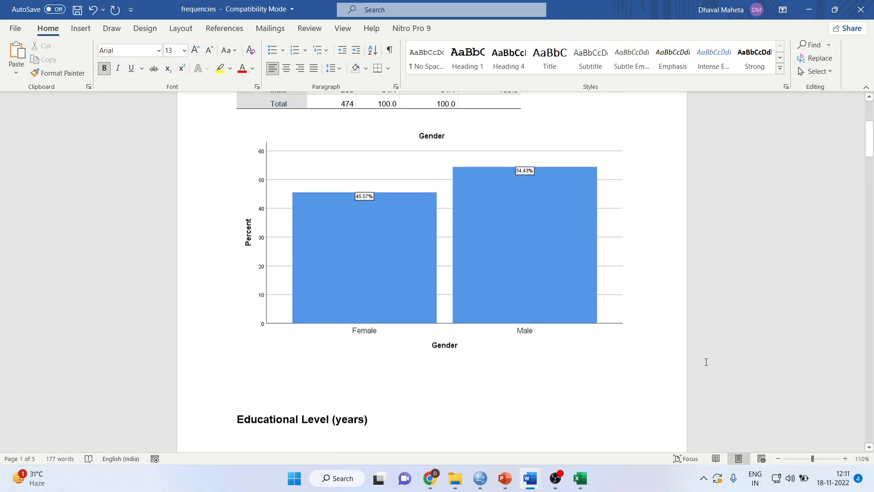
{"action": "scroll", "scroll_direction": "up", "scroll_amount": 3}
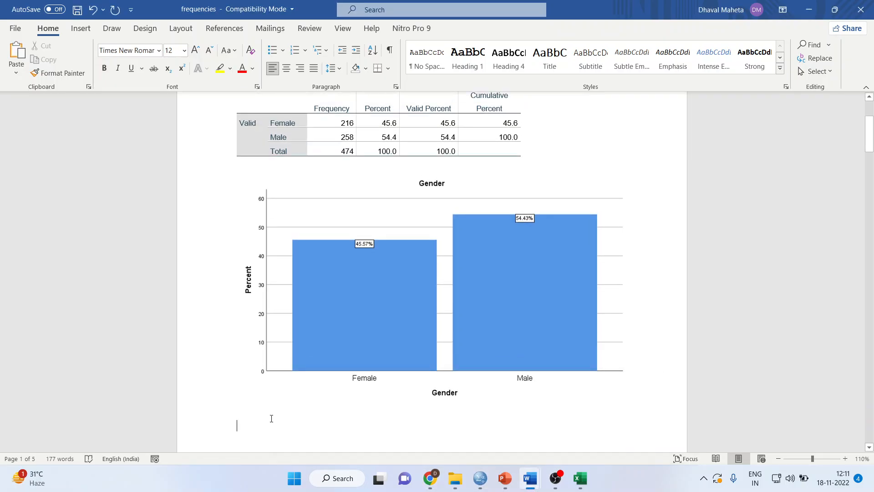
Write under the Gender chart: "Out of 474 respondents, 45.6% are female and 54.4% are male.".
{"action": "type", "text": "O"}
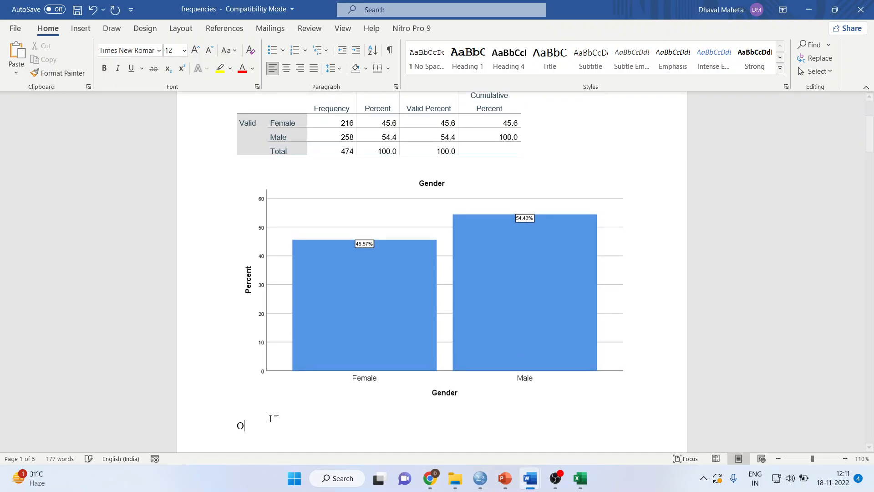
{"action": "type", "text": "ut of 474 respondent"}
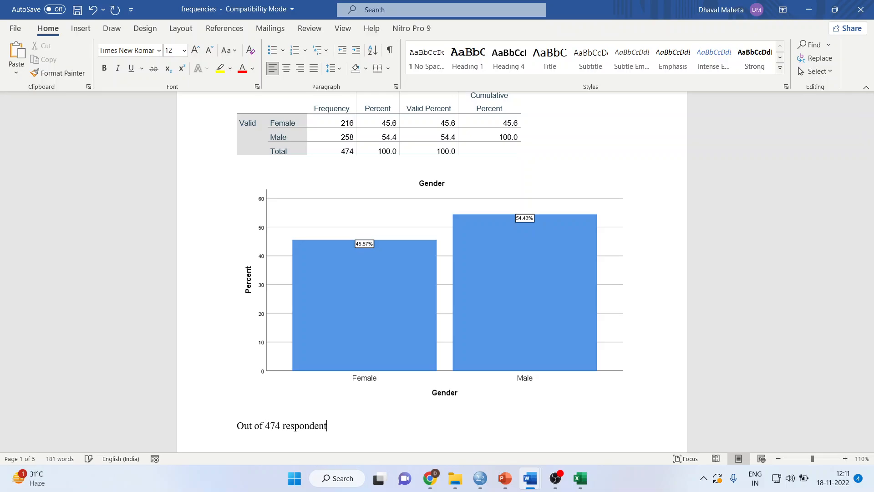
{"action": "type", "text": "s, 45.6% are female a"}
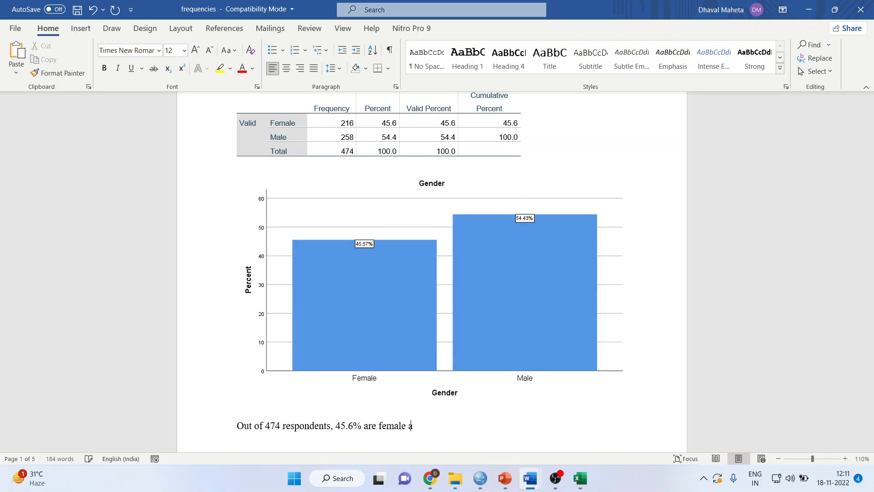
{"action": "type", "text": "nd 54.4% ar"}
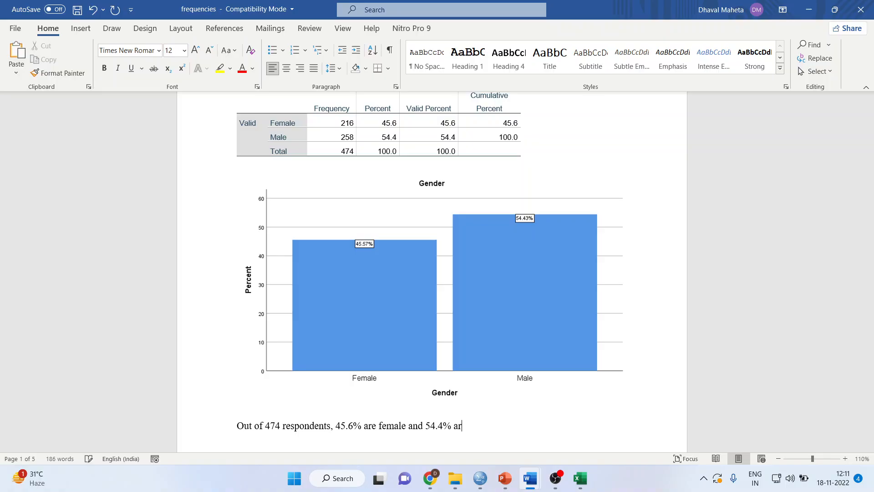
{"action": "type", "text": "e male."}
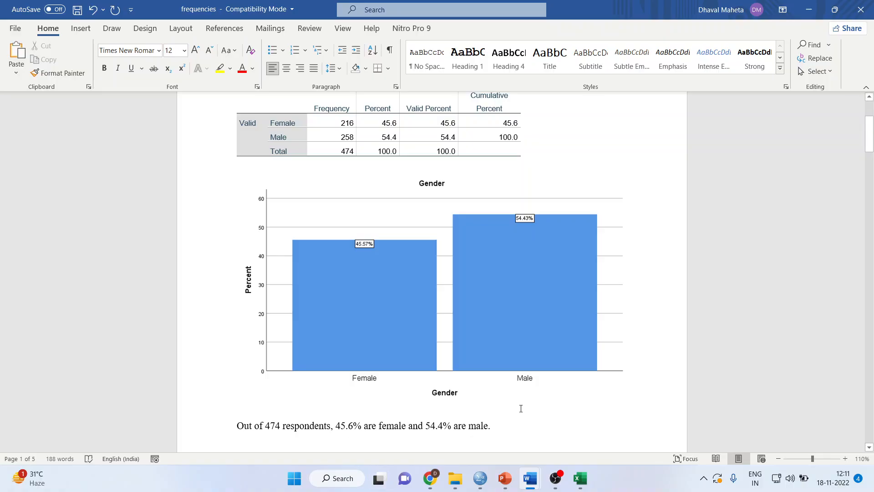
{"action": "scroll", "scroll_direction": "down", "scroll_amount": 3}
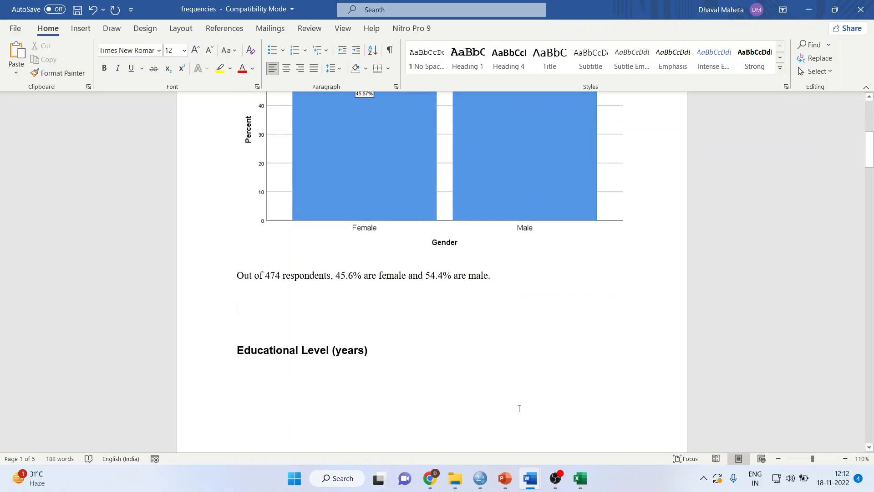
{"action": "scroll", "scroll_direction": "down", "scroll_amount": 3}
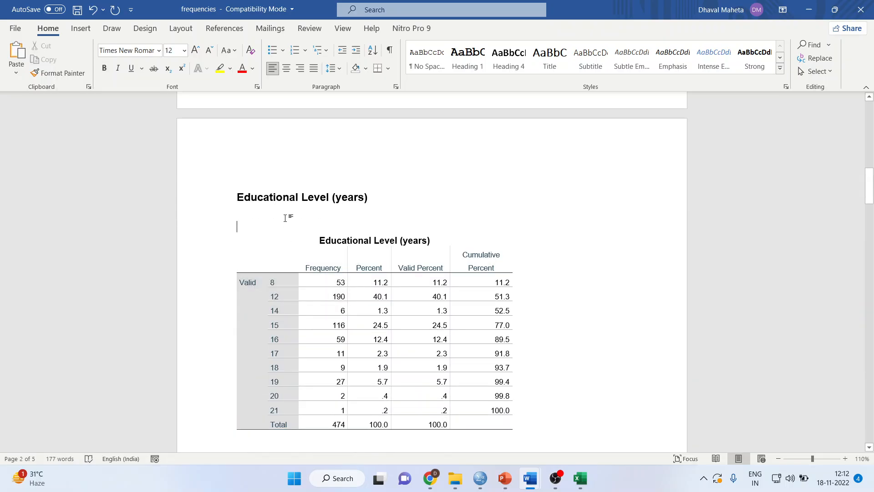
Write under the Educational Level chart that, of 474 employees, 11.2% are educated up to 8th standard.
{"action": "scroll", "scroll_direction": "down", "scroll_amount": 3}
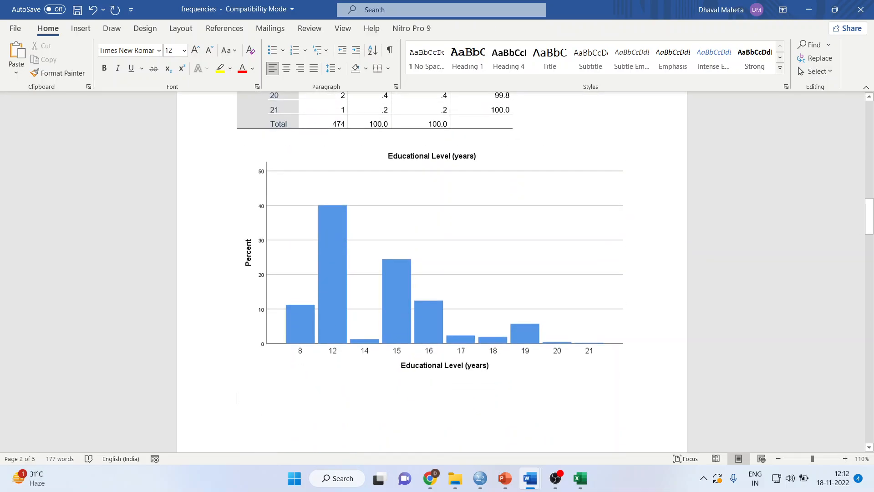
{"action": "type", "text": "Out of 4"}
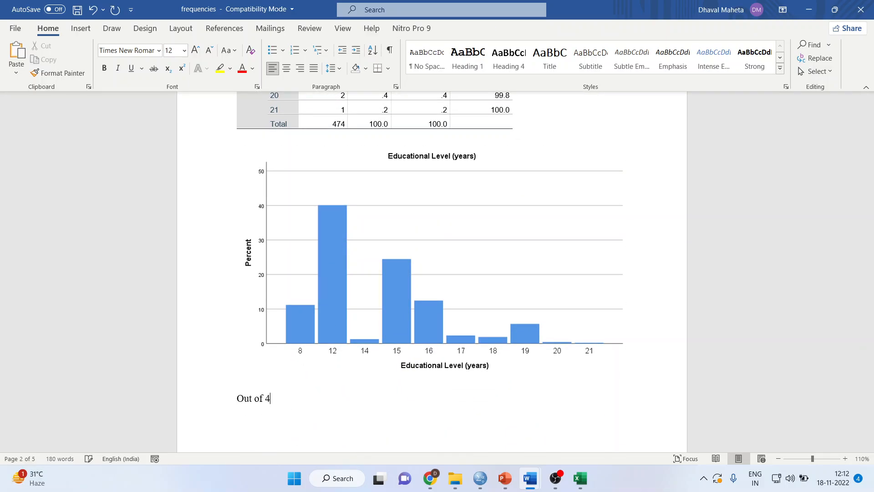
{"action": "type", "text": "74 em"}
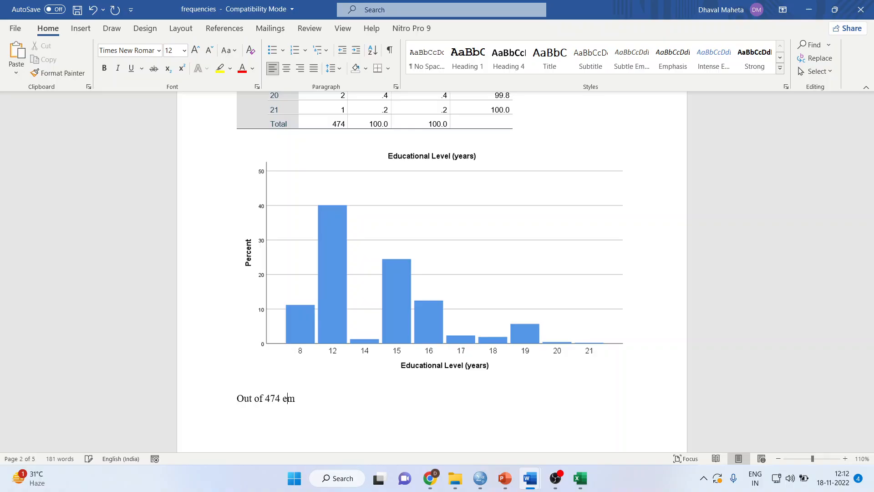
{"action": "type", "text": "ployees"}
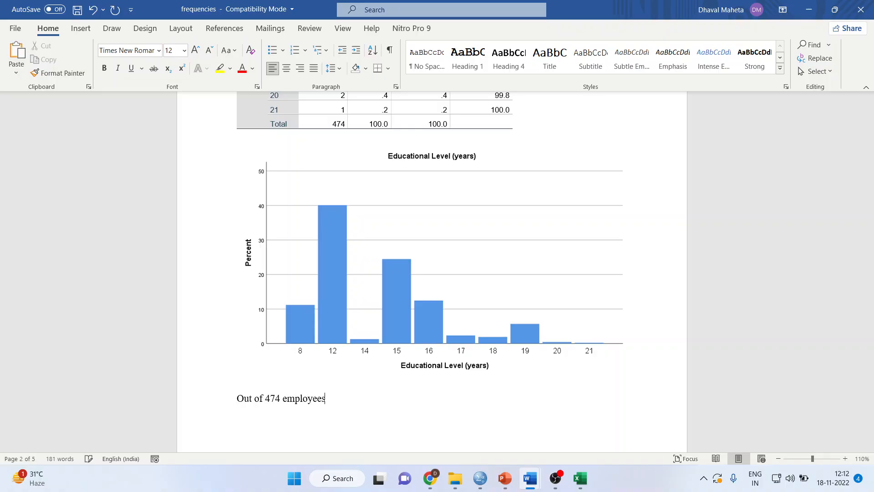
{"action": "type", "text": ", 11.2"}
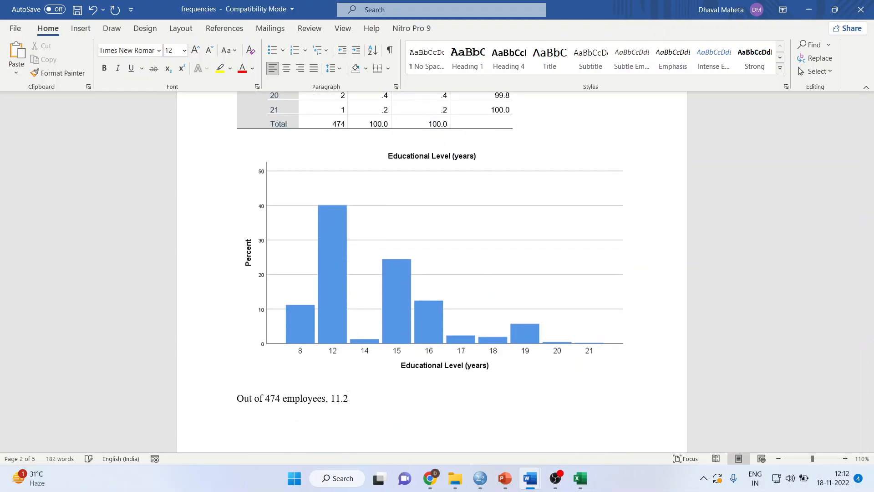
{"action": "type", "text": "% a"}
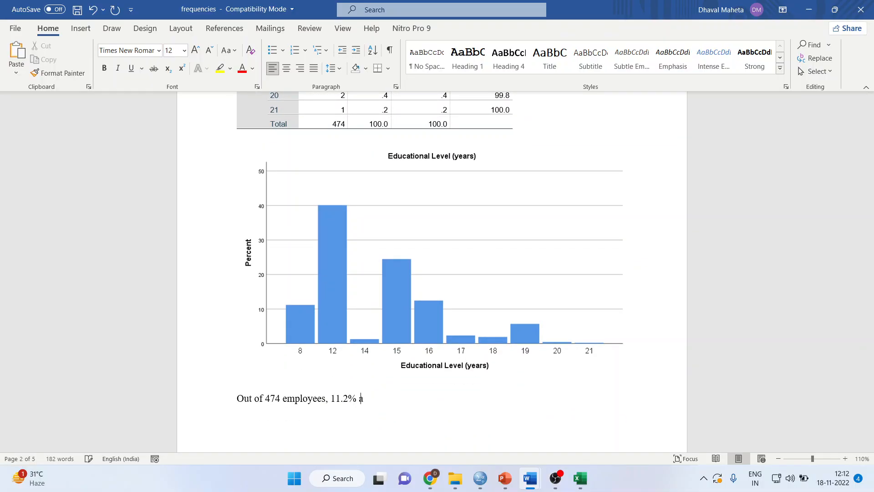
{"action": "type", "text": "are having formal educ"}
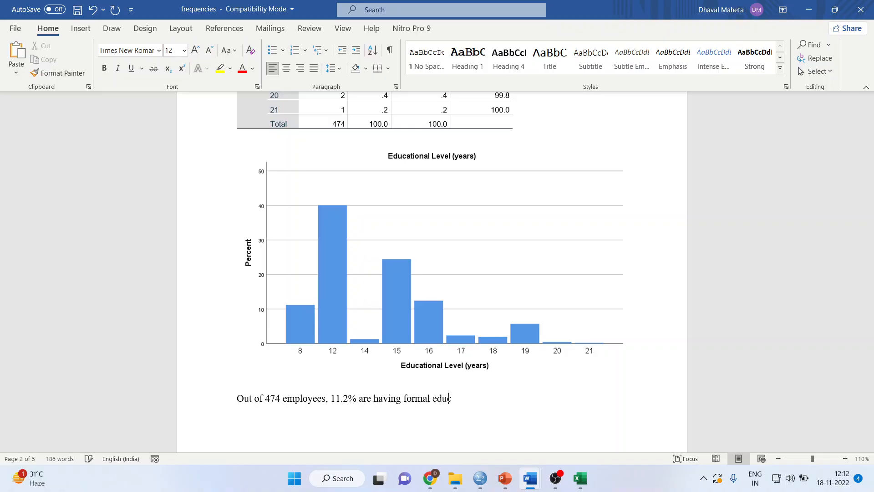
{"action": "type", "text": "ation upto"}
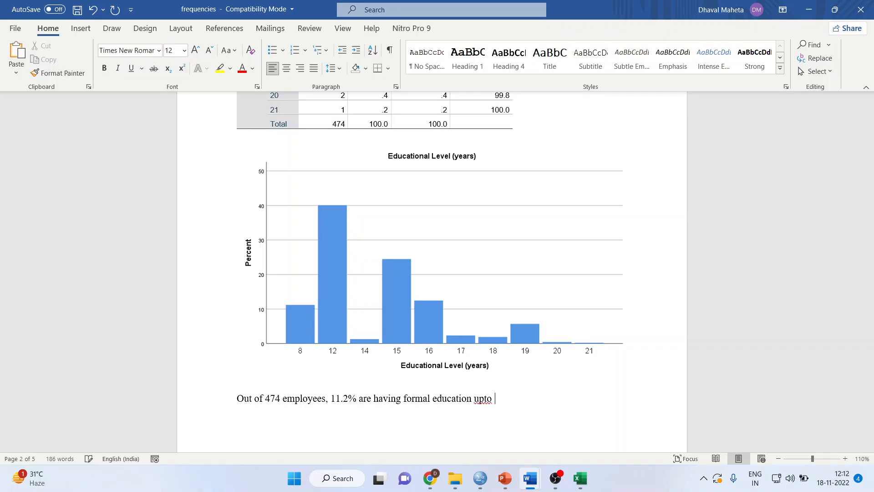
{"action": "scroll", "scroll_direction": "down", "scroll_amount": 3}
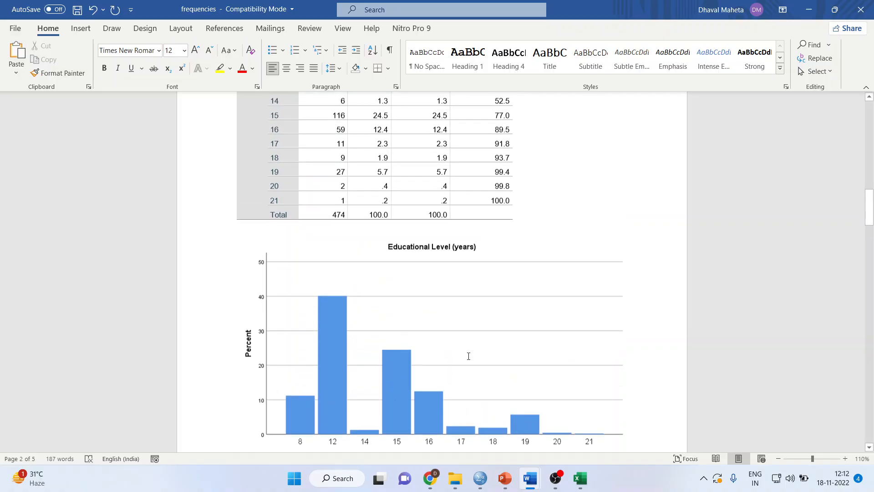
{"action": "scroll", "scroll_direction": "down", "scroll_amount": 3}
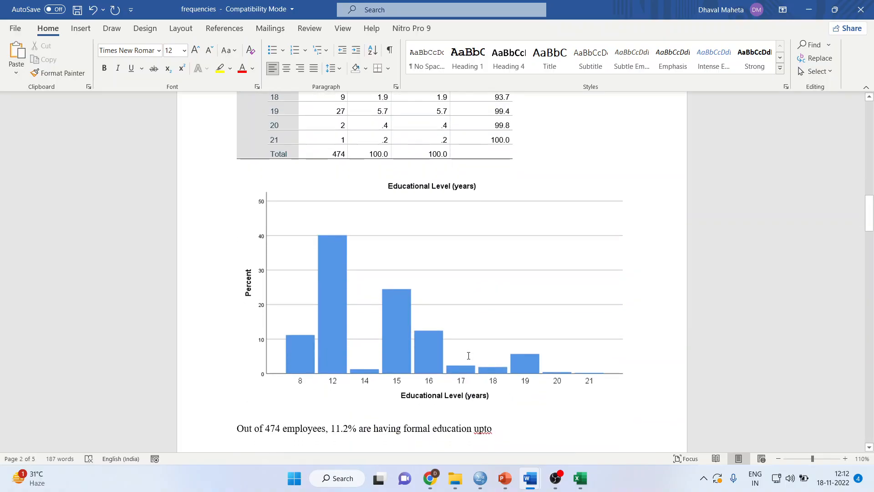
{"action": "type", "text": "8th standard"}
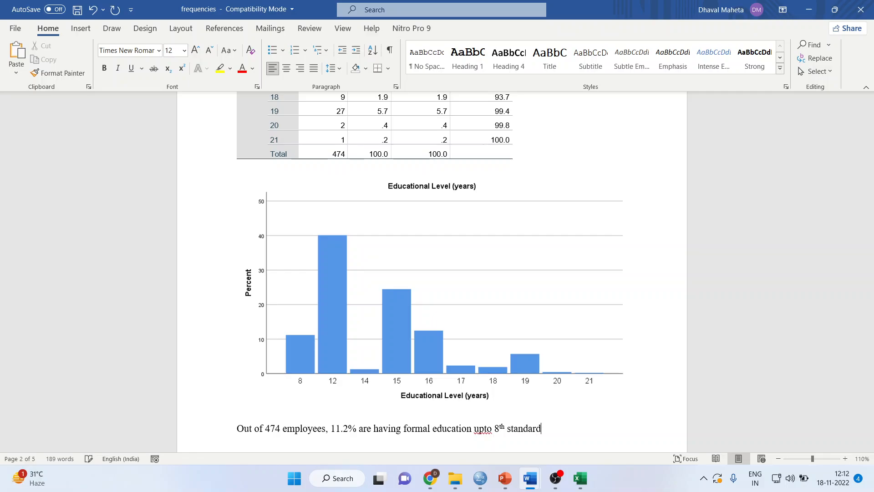
Continue the sentence: 40.1% are having education up to 12th standard, ending with a comma.
{"action": "scroll", "scroll_direction": "down", "scroll_amount": 3}
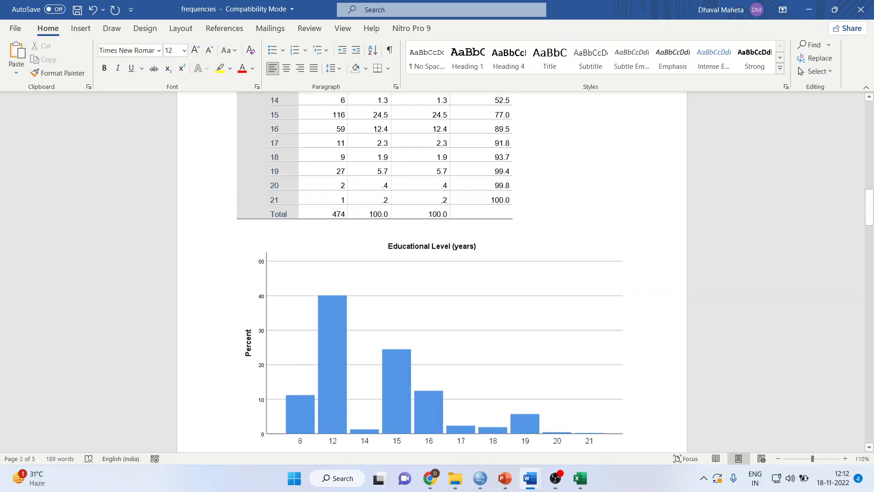
{"action": "scroll", "scroll_direction": "down", "scroll_amount": 3}
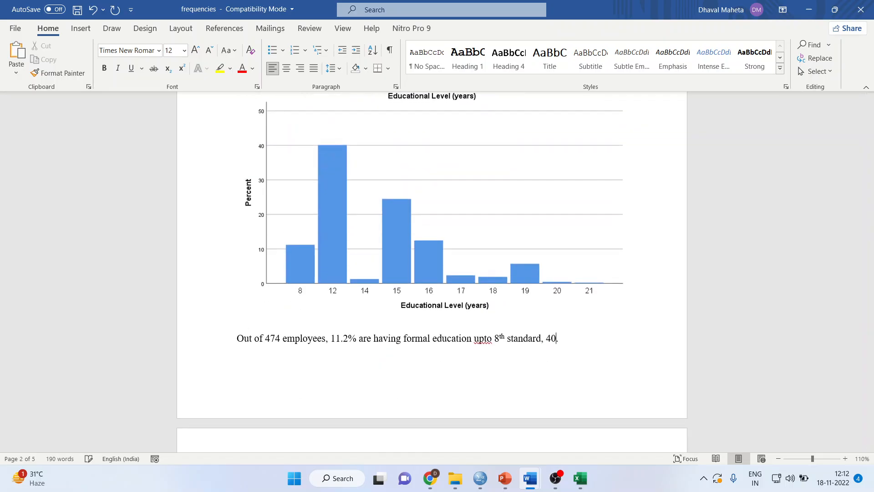
{"action": "type", "text": ".1%"}
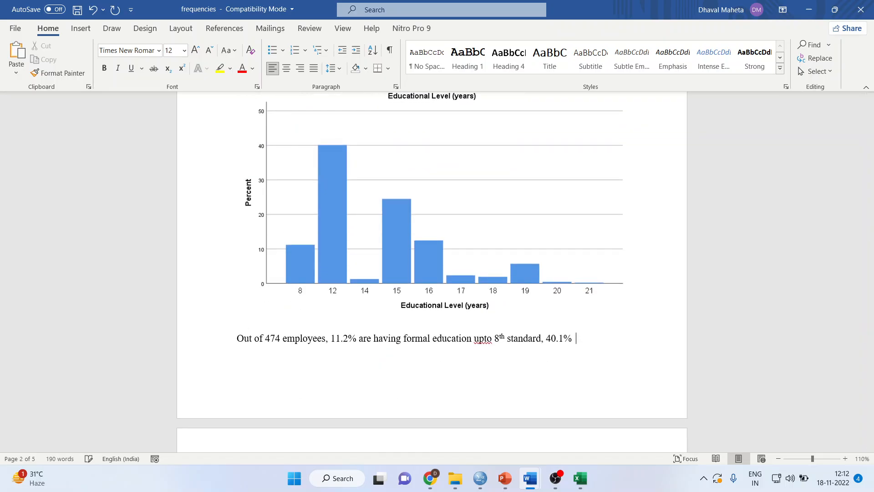
{"action": "type", "text": "are havind"}
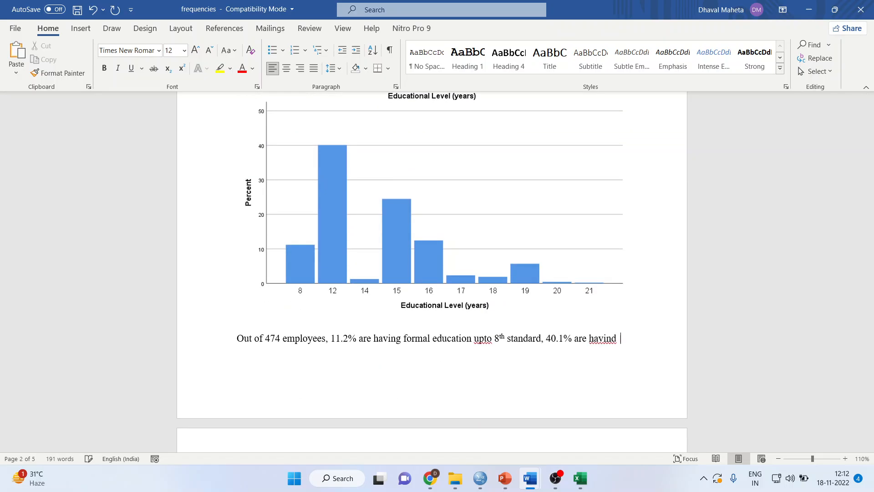
{"action": "type", "text": "education"}
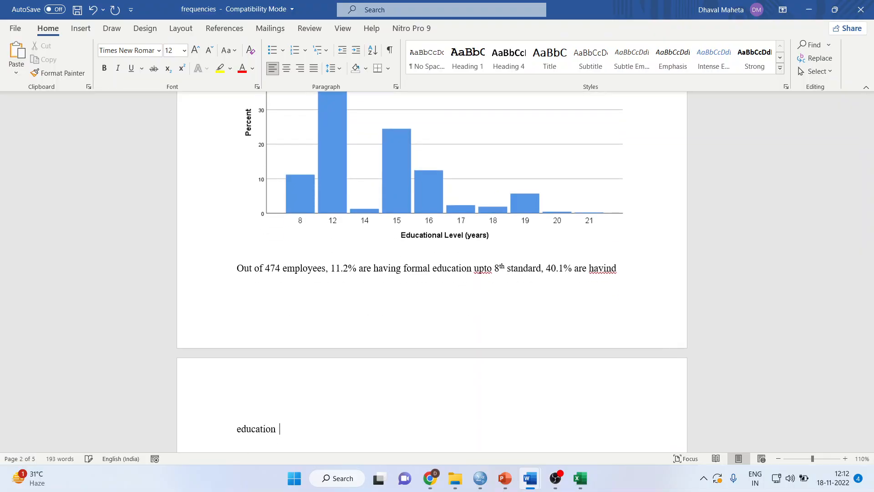
{"action": "type", "text": "upto 12"}
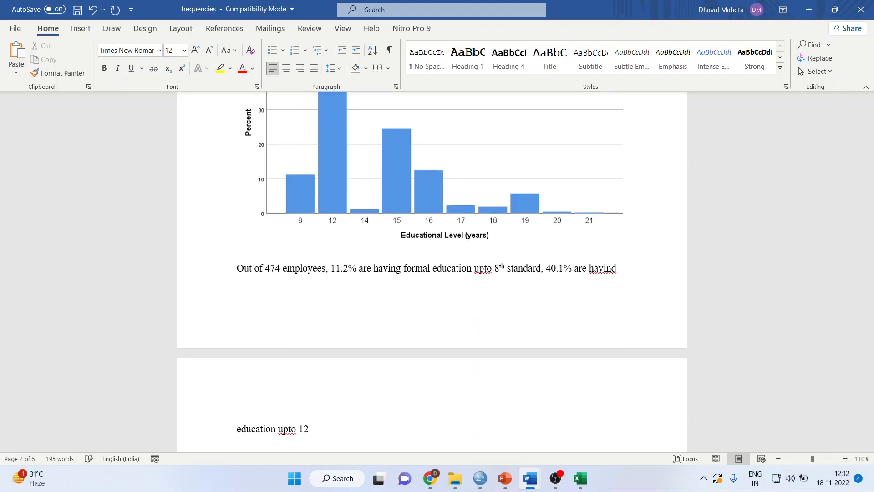
{"action": "type", "text": "th standa"}
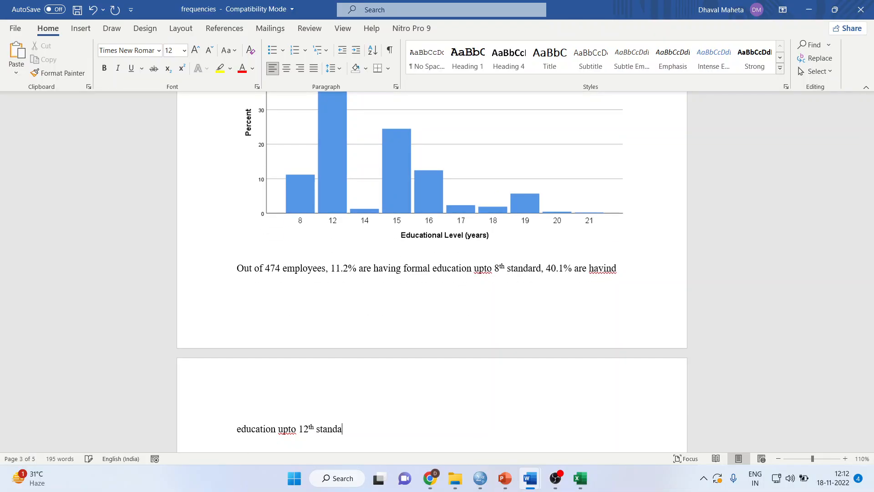
{"action": "type", "text": "rd,....................."}
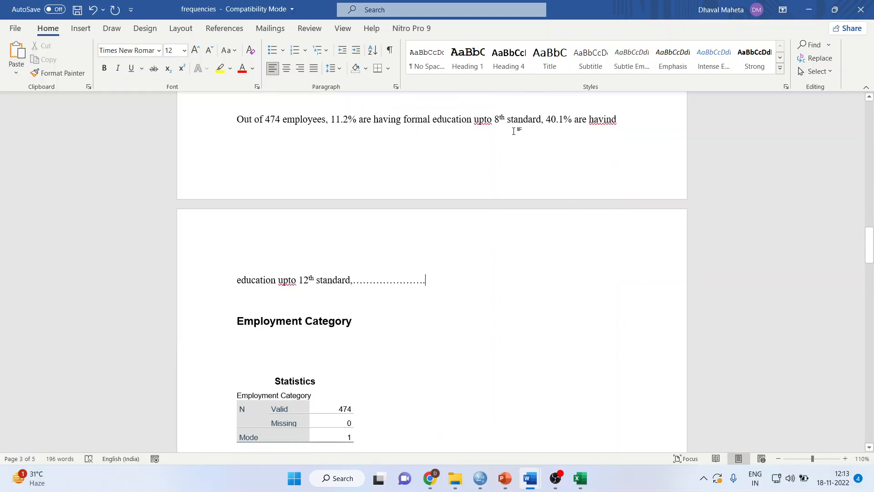
Write under the Employment Category chart that, of 474 employees, 76.6% are in clerical category.
{"action": "scroll", "scroll_direction": "down", "scroll_amount": 3}
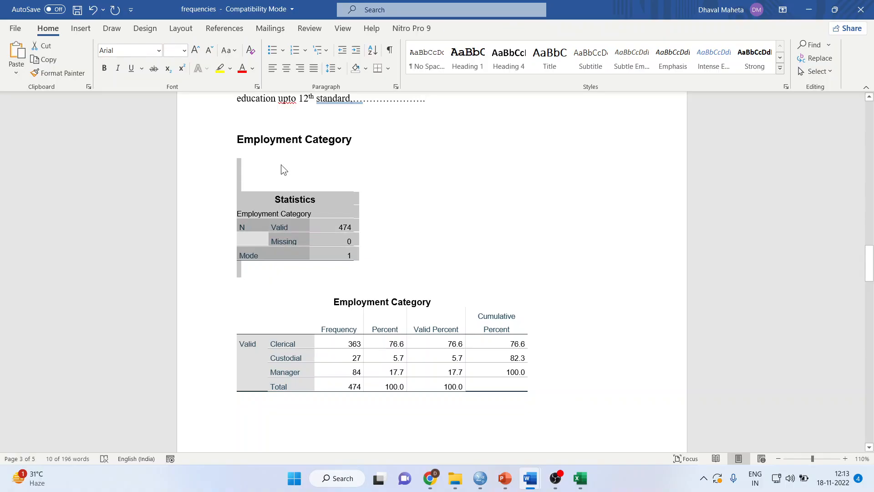
{"action": "scroll", "scroll_direction": "down", "scroll_amount": 3}
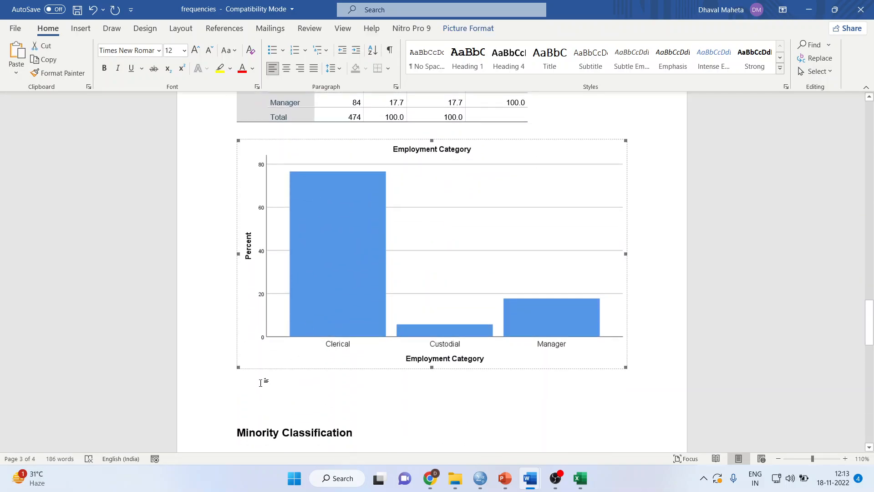
{"action": "type", "text": "Out of"}
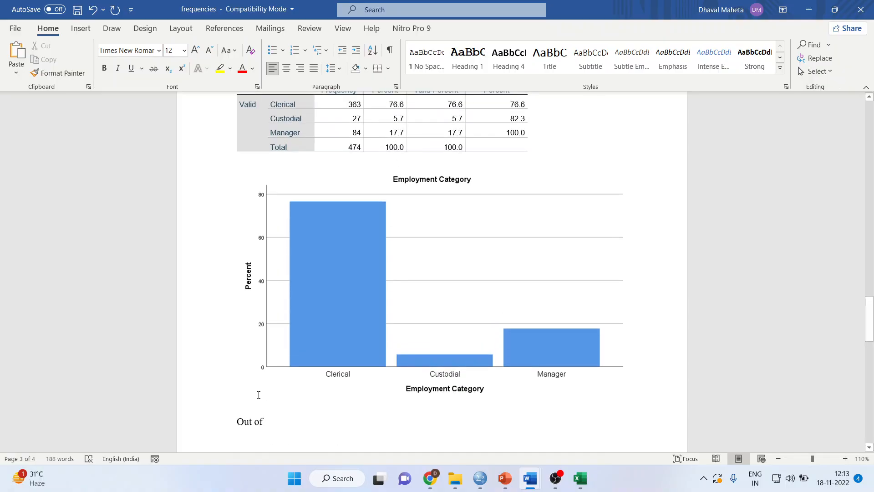
{"action": "type", "text": "474"}
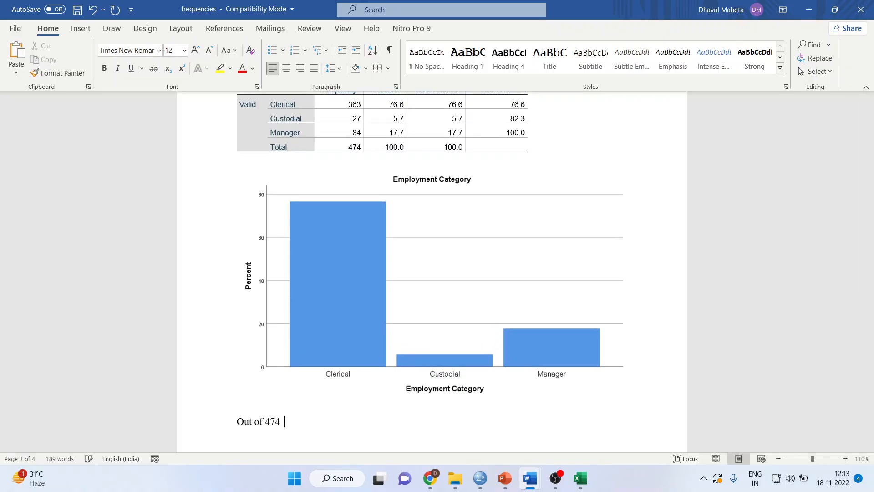
{"action": "type", "text": "e"}
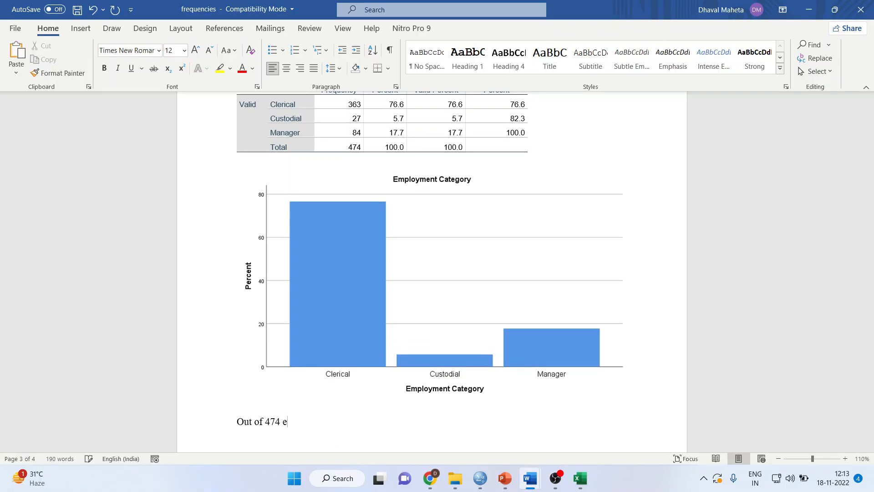
{"action": "type", "text": "mployees,"}
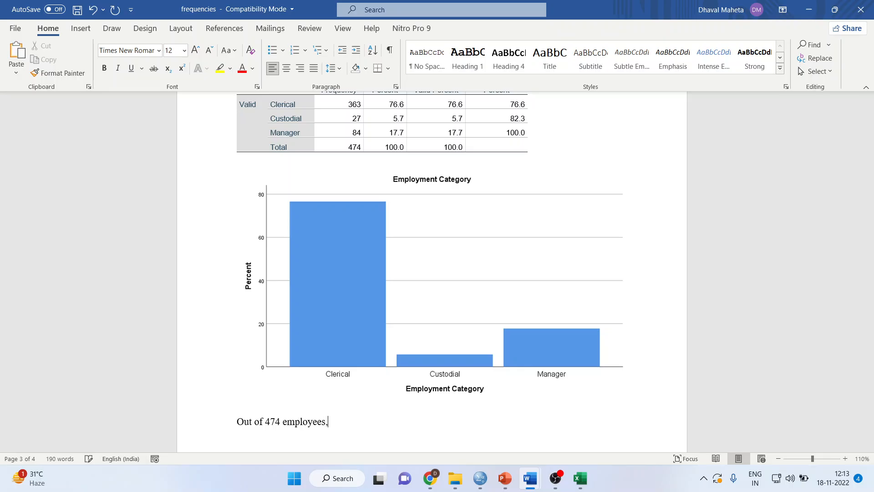
{"action": "type", "text": "\" \""}
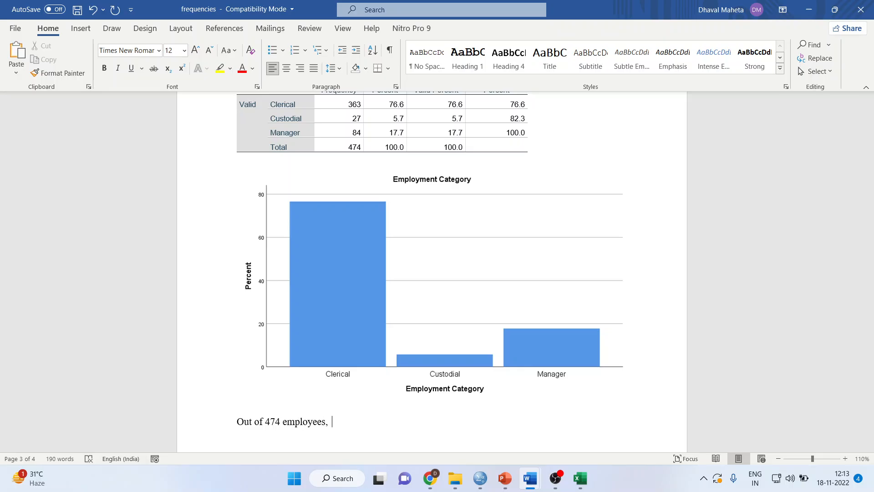
{"action": "type", "text": "76.6"}
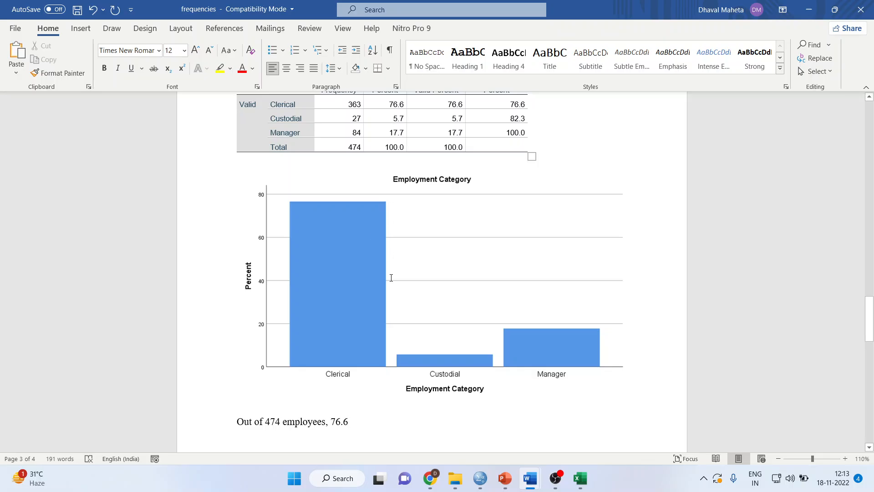
{"action": "type", "text": "% ar"}
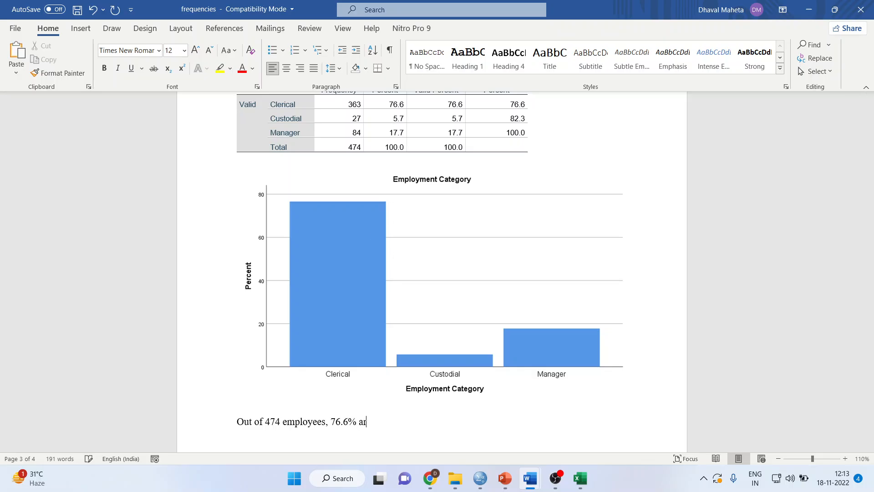
{"action": "type", "text": "e in cleric"}
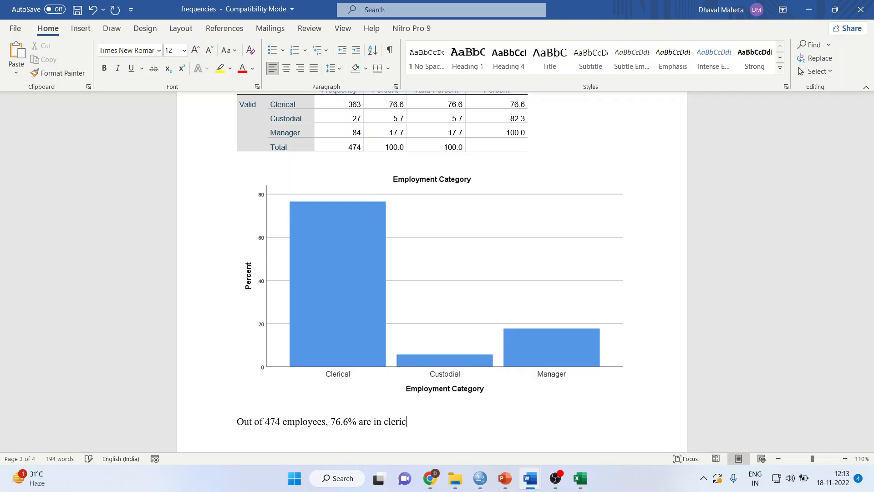
{"action": "type", "text": "al"}
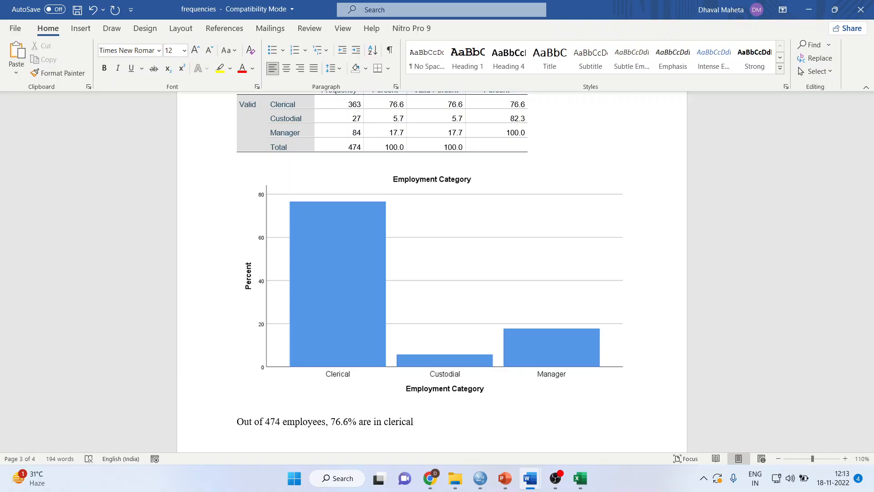
{"action": "key", "text": "Backspace"}
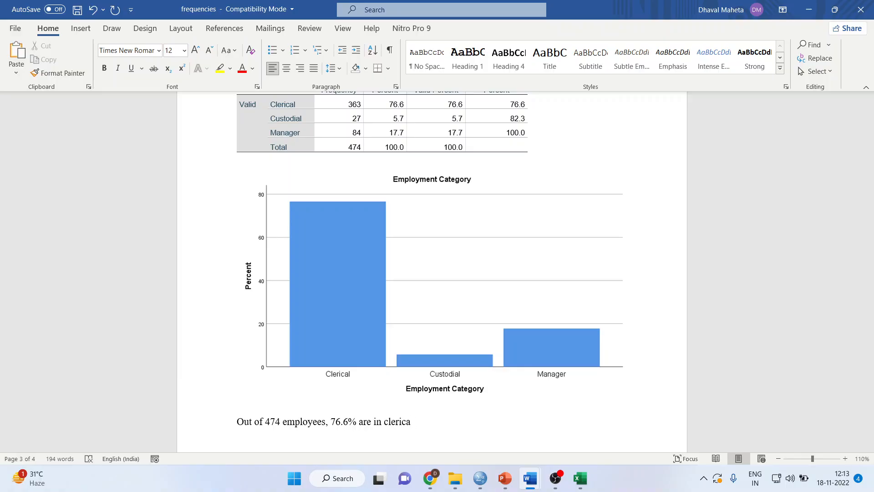
{"action": "type", "text": "categor"}
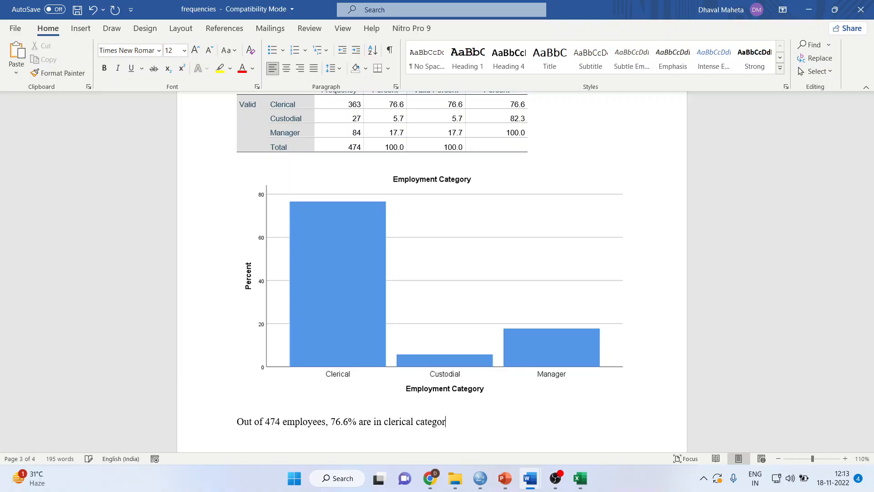
Finish the sentence with 5.7% in custodial and 17.7% in managerial category.
{"action": "type", "text": ", 5"}
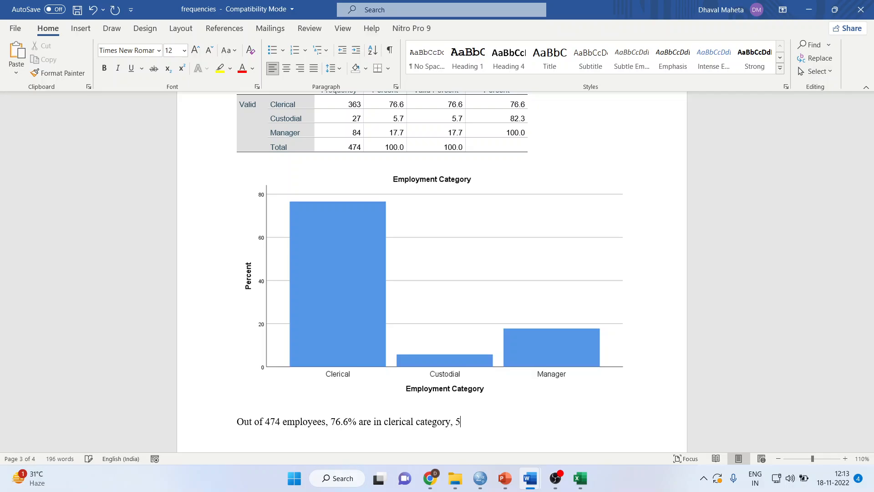
{"action": "type", "text": ".7% are in custodial category and"}
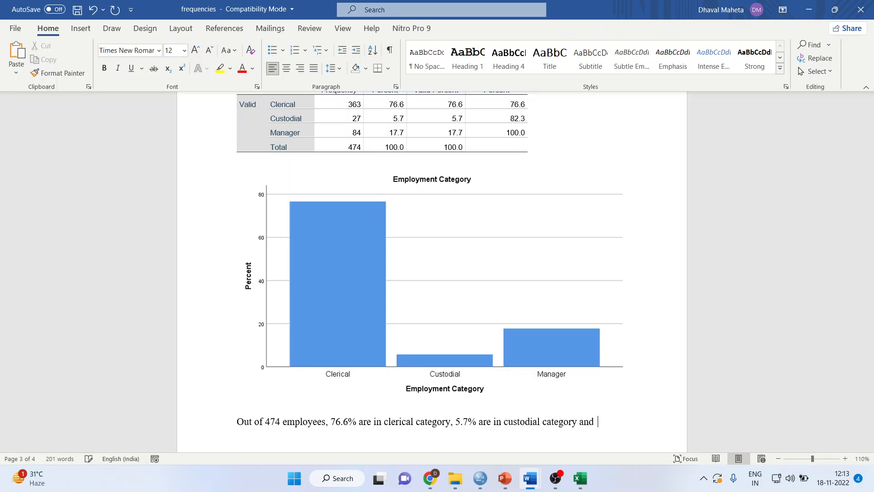
{"action": "type", "text": "17.7%"}
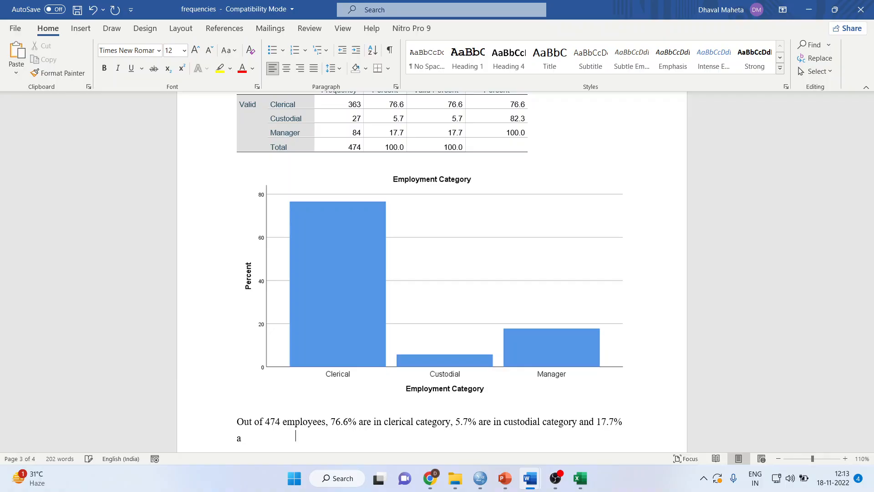
{"action": "type", "text": "re in managerial c"}
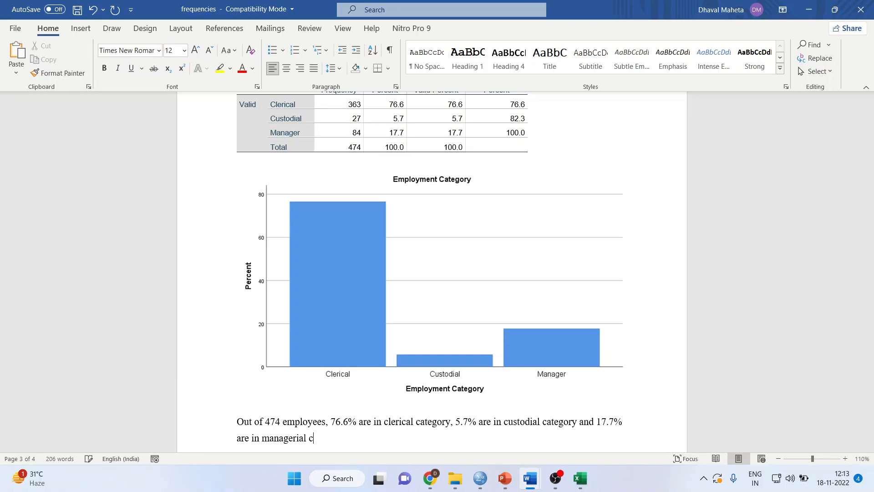
{"action": "type", "text": "ategory."}
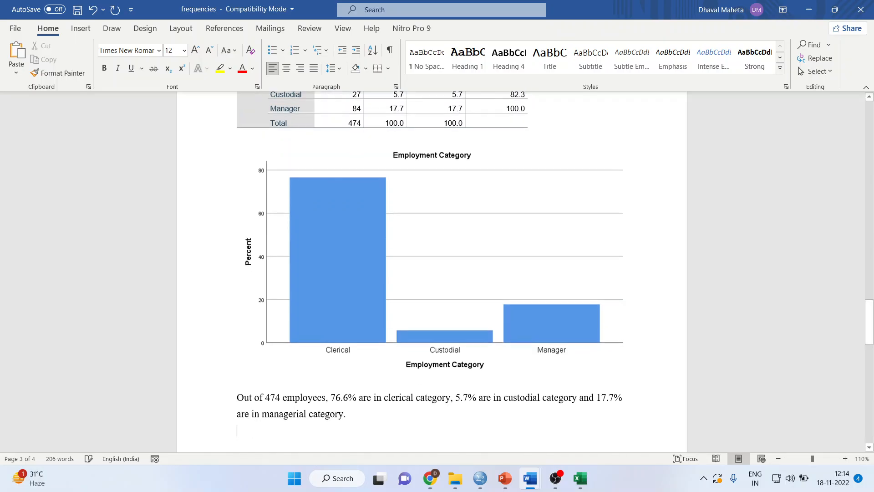
Write under the Minority Classification chart that, of 474 respondents, 78.1% are not in minority and 21.9% are.
{"action": "scroll", "scroll_direction": "down", "scroll_amount": 3}
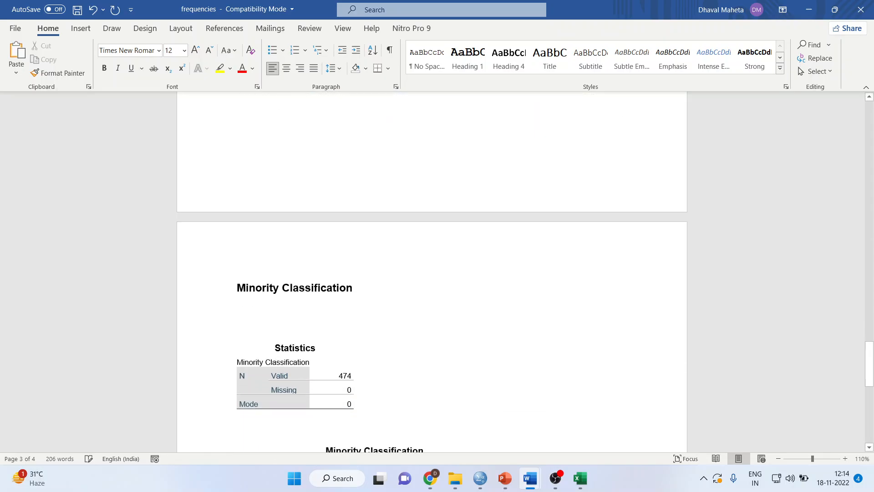
{"action": "scroll", "scroll_direction": "down", "scroll_amount": 3}
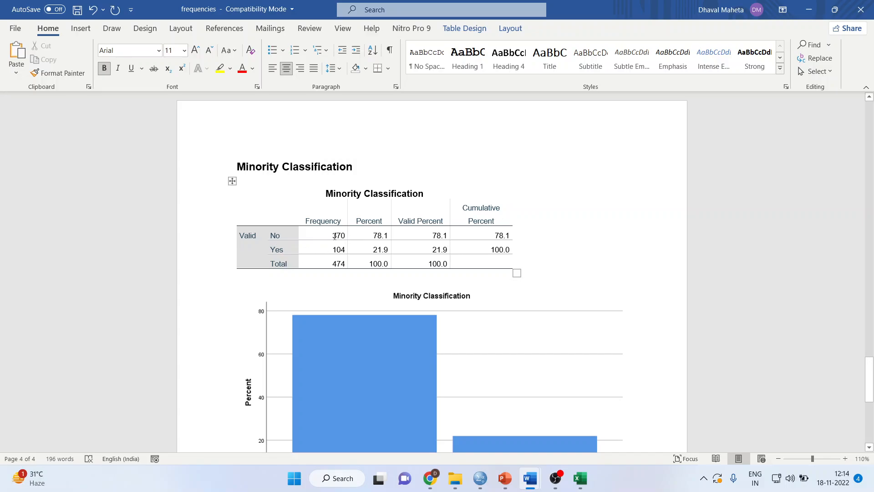
{"action": "scroll", "scroll_direction": "down", "scroll_amount": 3}
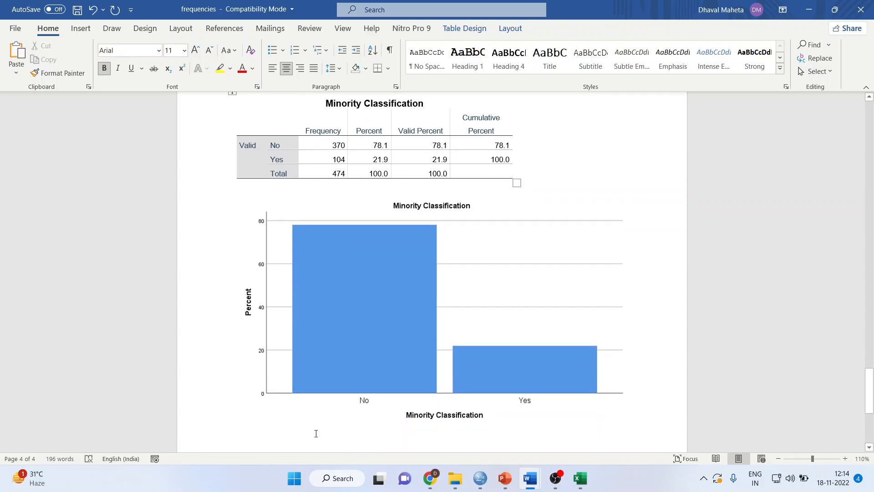
{"action": "scroll", "scroll_direction": "down", "scroll_amount": 3}
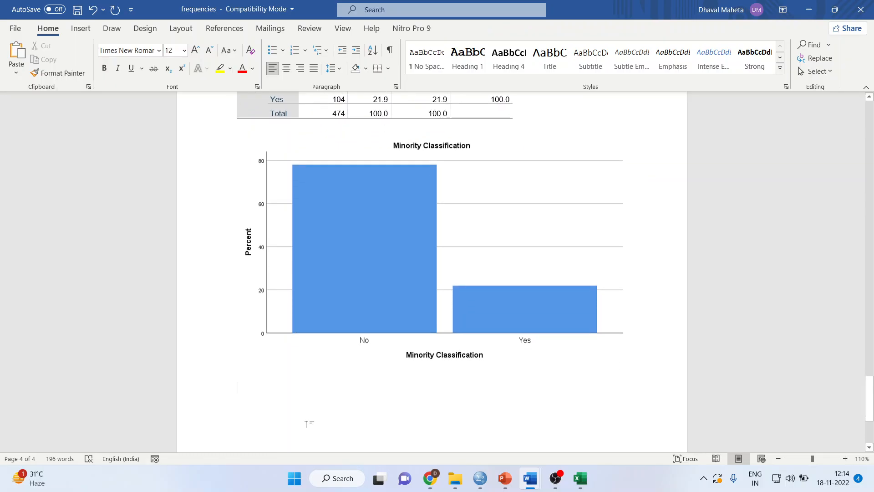
{"action": "type", "text": "c"}
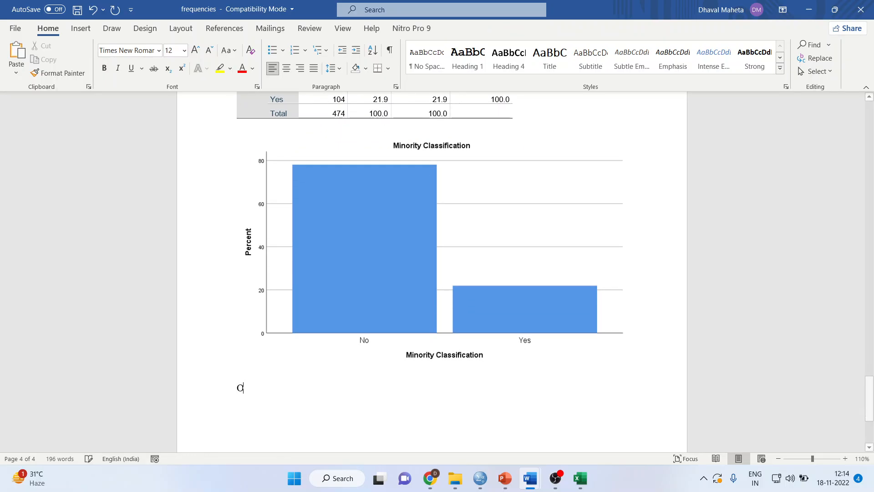
{"action": "type", "text": "Out of 474"}
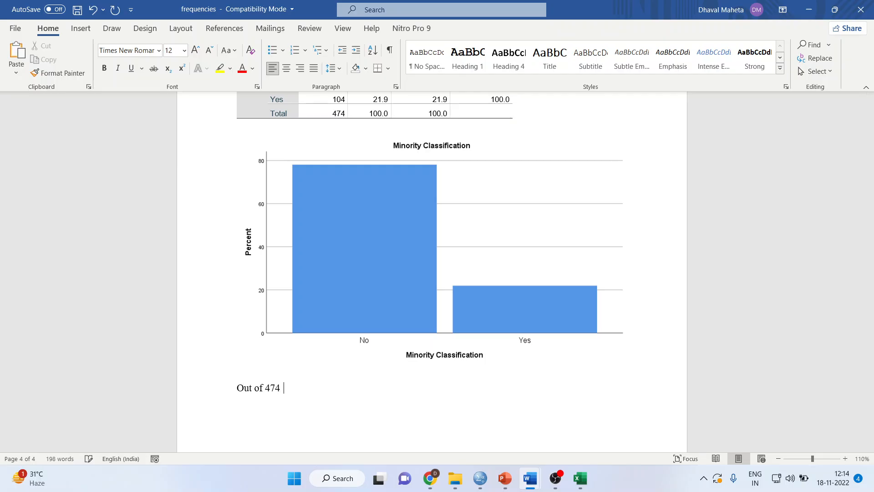
{"action": "type", "text": "respondent"}
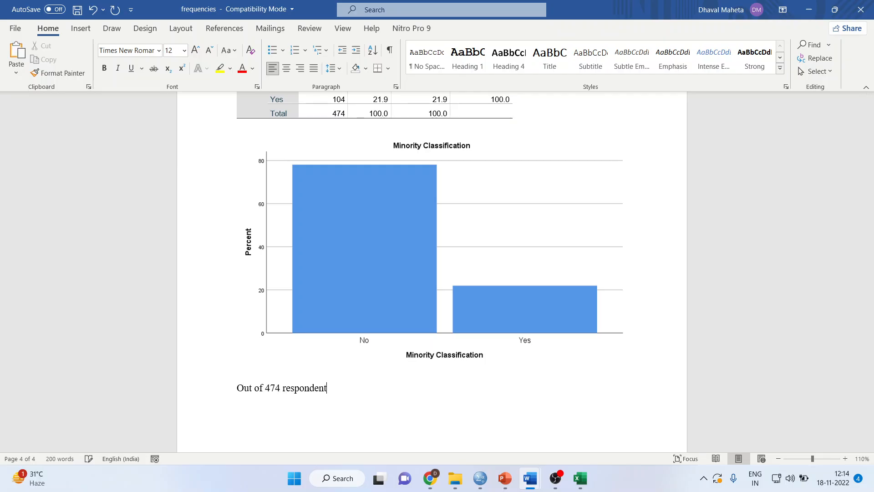
{"action": "type", "text": "s,"}
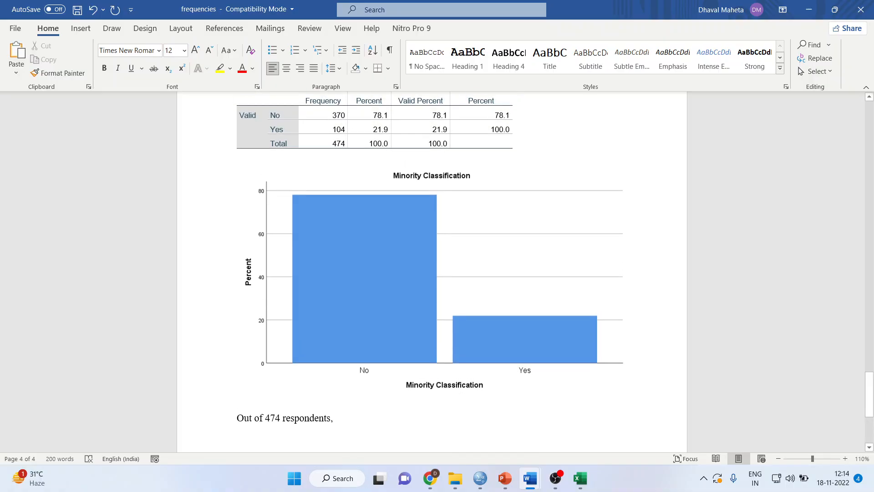
{"action": "type", "text": "78.1% are not in minority and"}
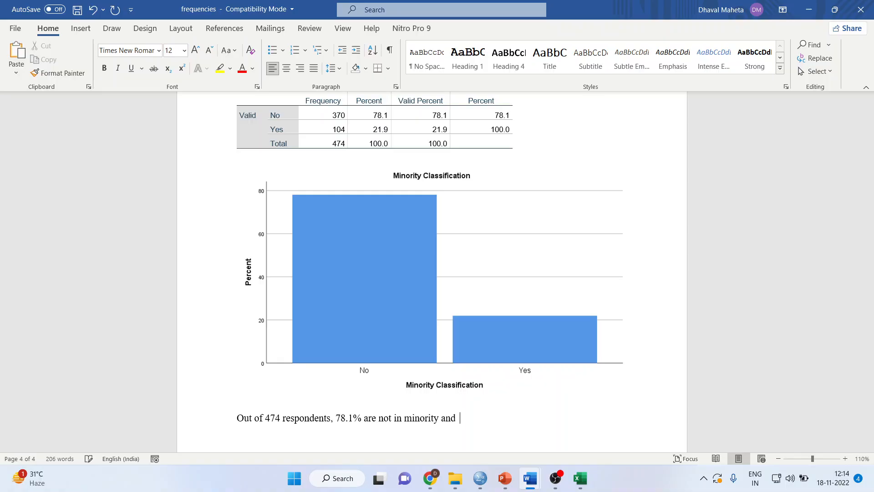
{"action": "type", "text": "21.9"}
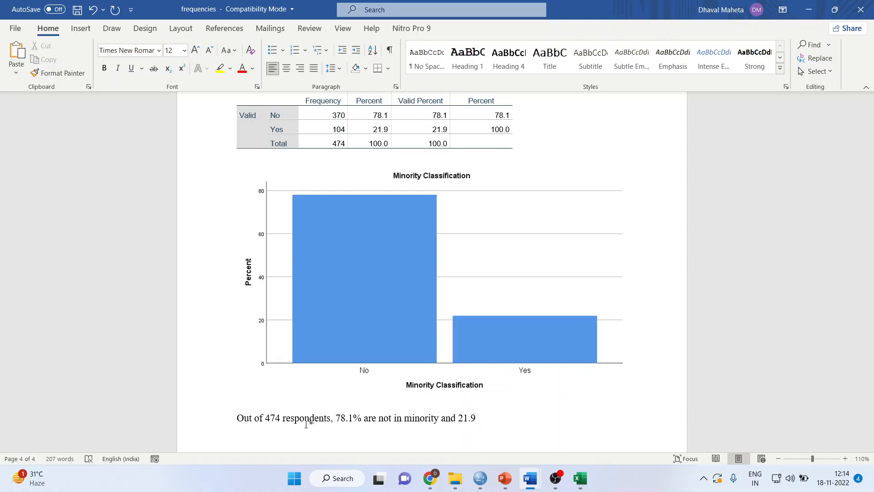
{"action": "type", "text": "% are in"}
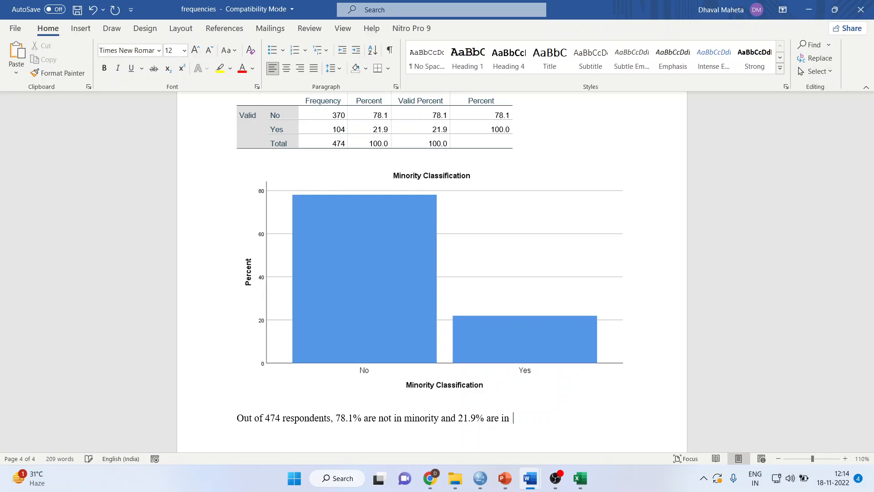
{"action": "type", "text": "minority"}
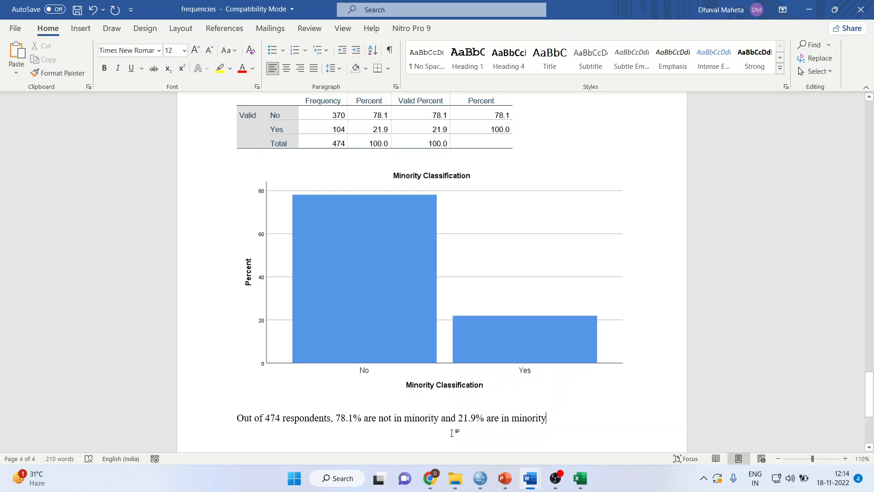
{"action": "mouse_move", "coordinate": [503, 478]}
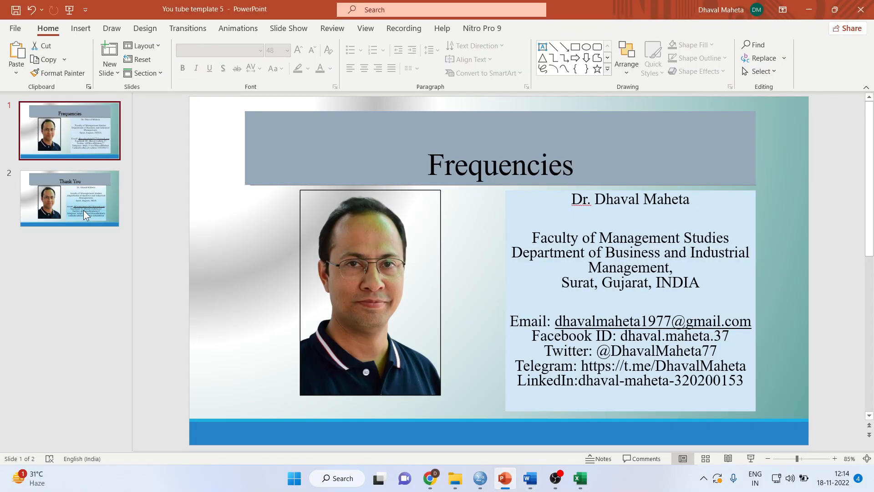
Show the closing Thank You slide from the slide thumbnail pane.
{"action": "left_click", "coordinate": [70, 198]}
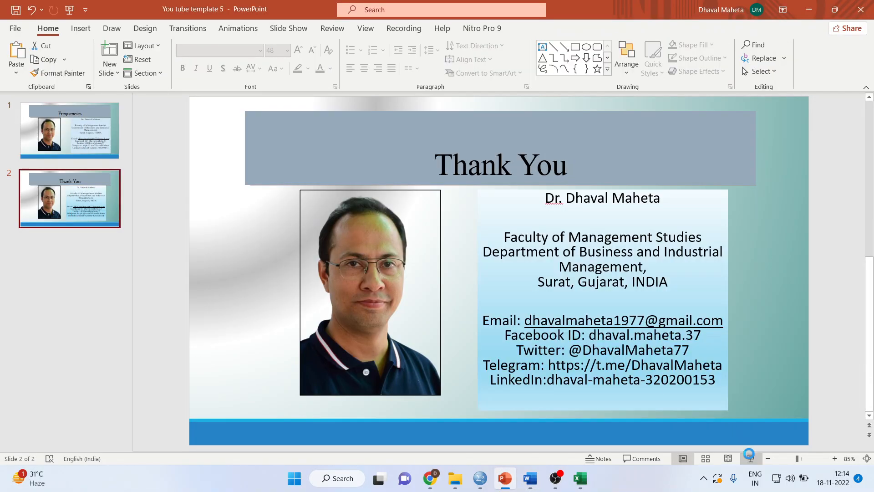